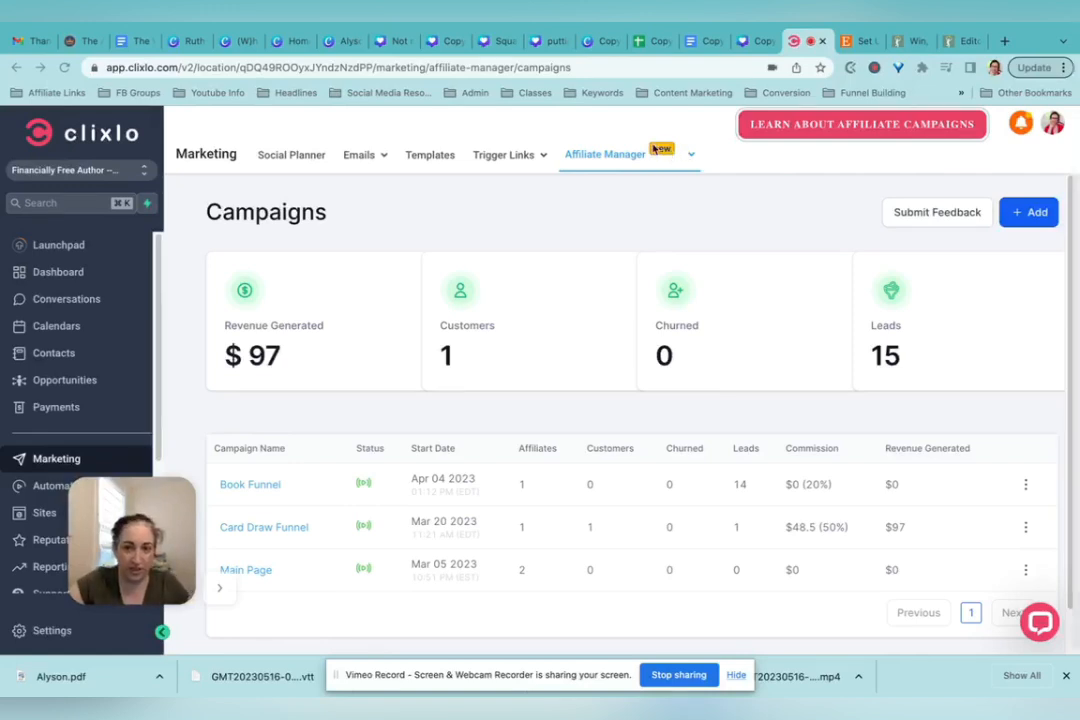
pyautogui.moveTo(688, 172)
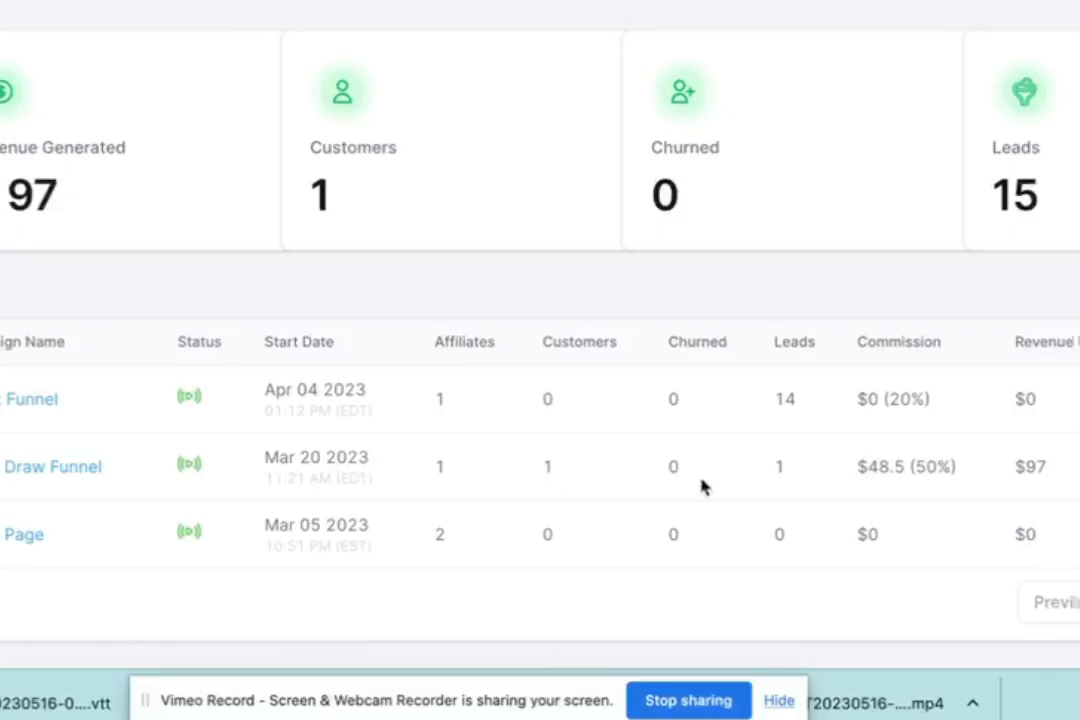
pyautogui.moveTo(127, 490)
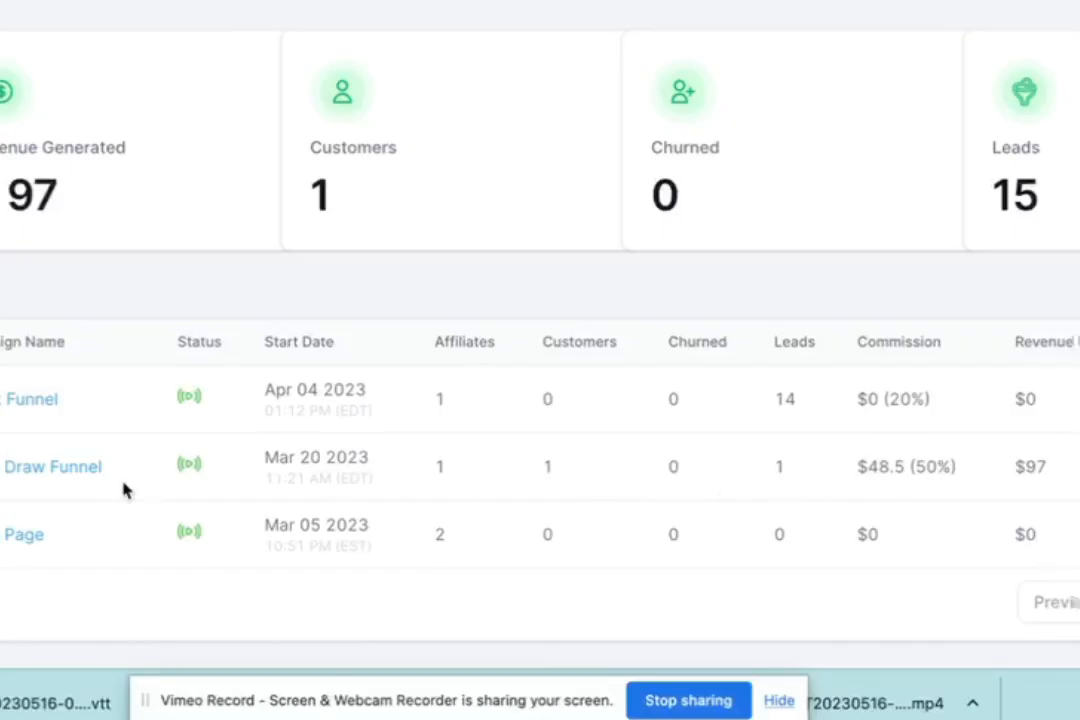
pyautogui.moveTo(1007, 404)
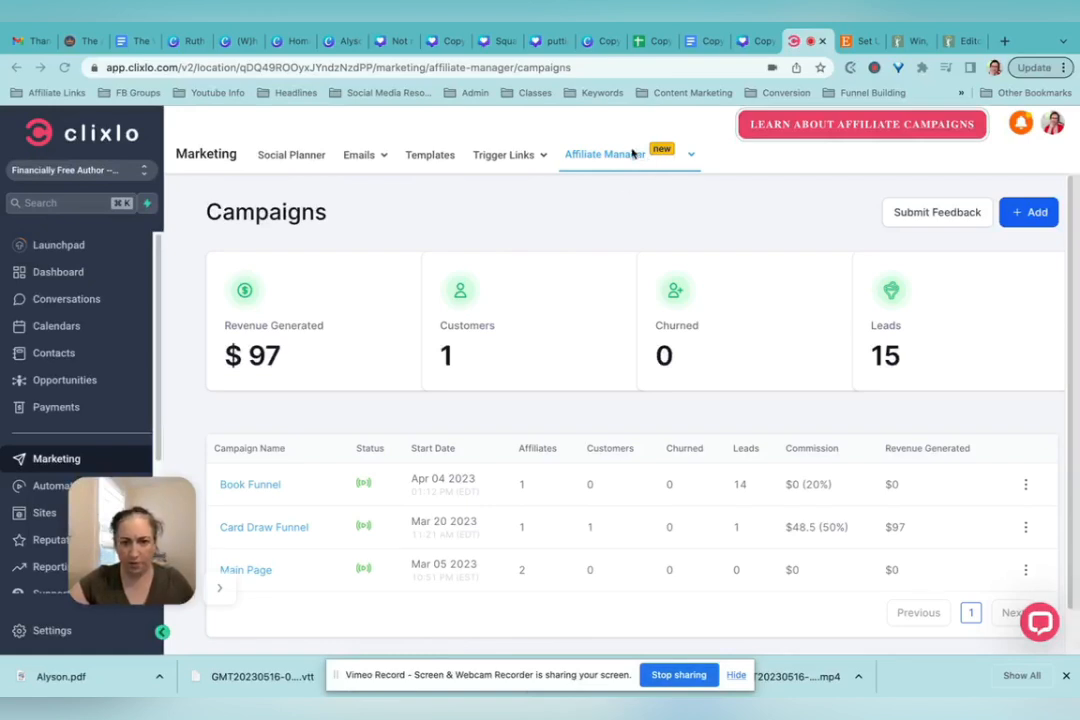
# Start a campaign linking to Financially Free Author's Funnel By Friday page, adding Funnel By Friday as product
pyautogui.click(605, 154)
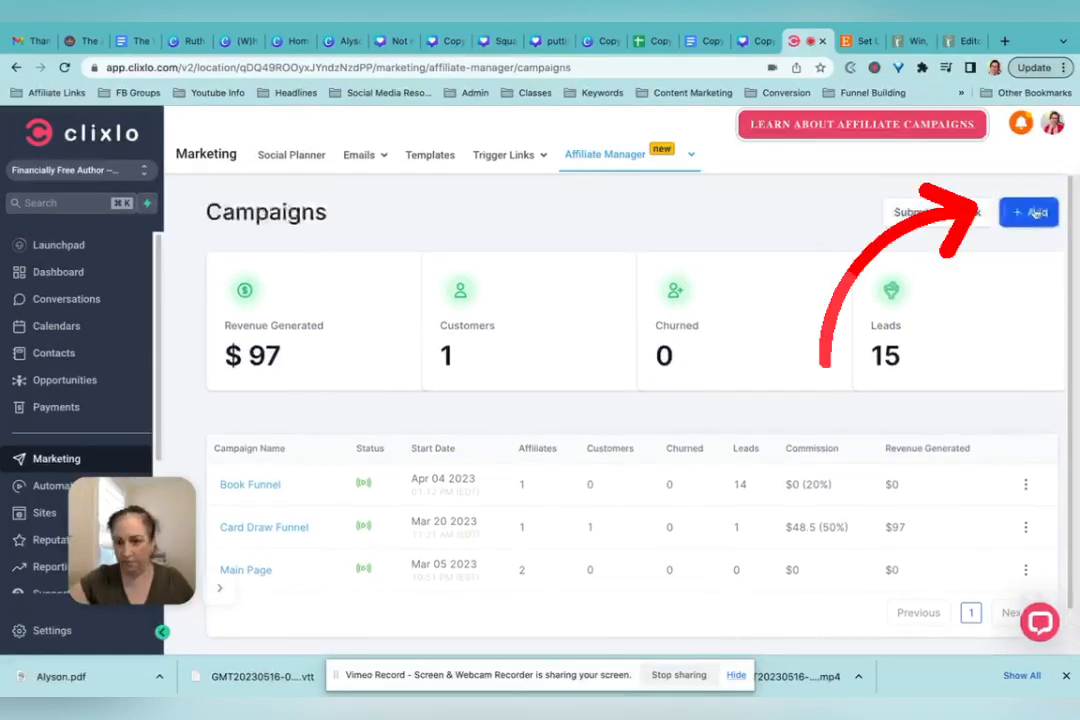
pyautogui.click(1028, 212)
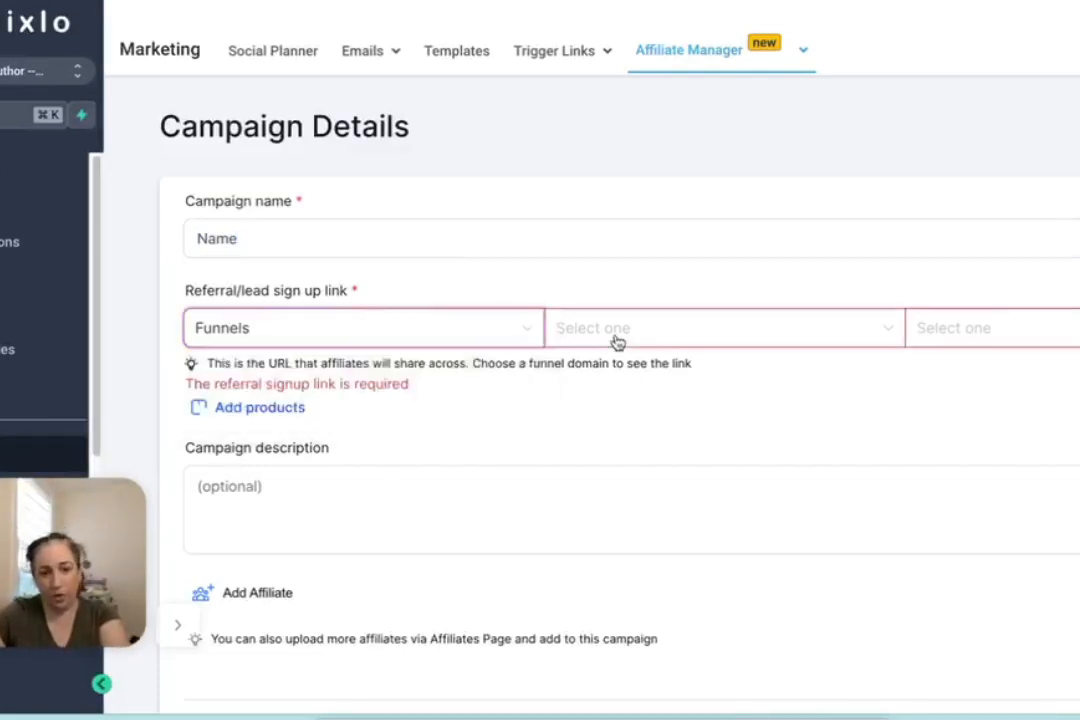
pyautogui.click(363, 328)
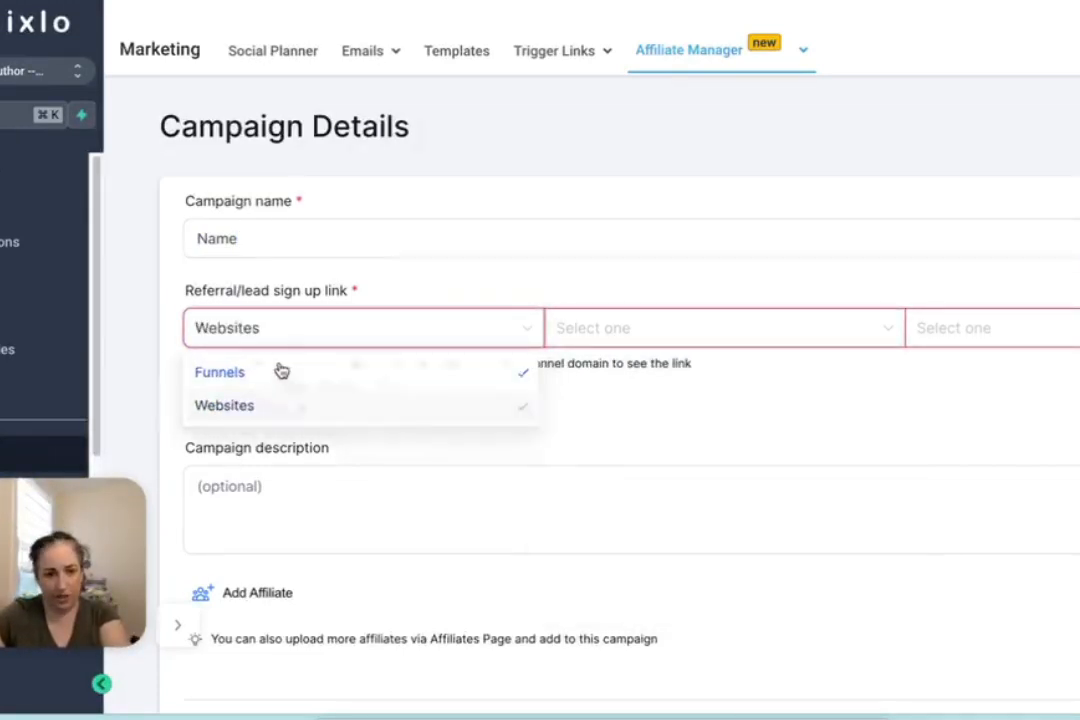
pyautogui.click(720, 328)
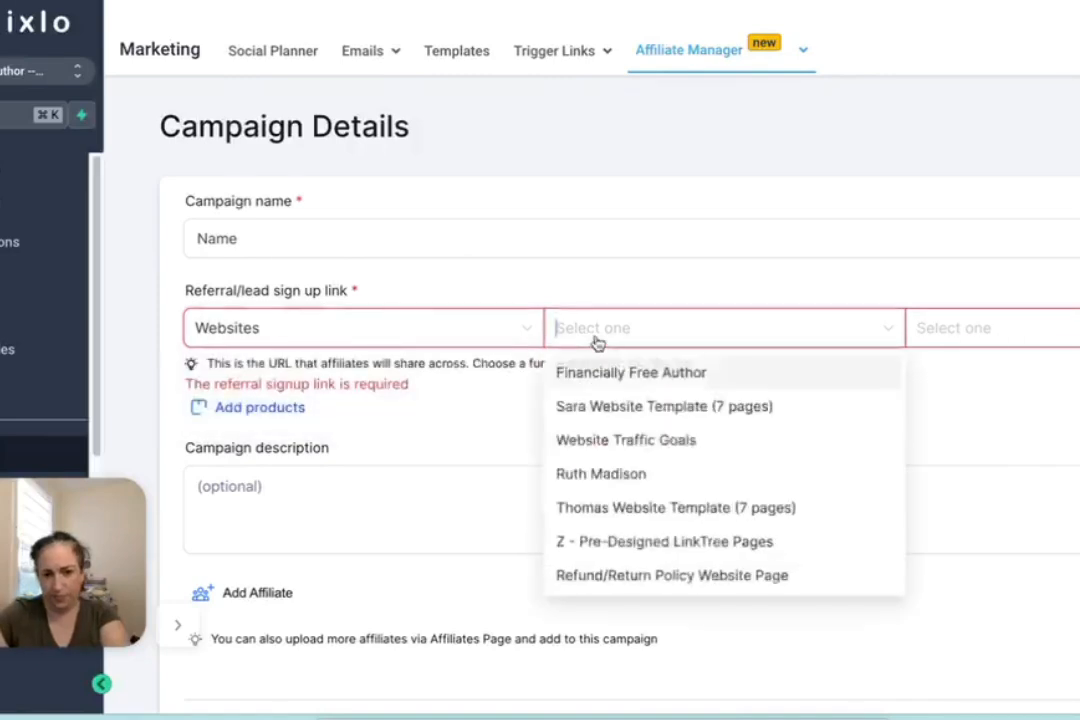
pyautogui.click(630, 372)
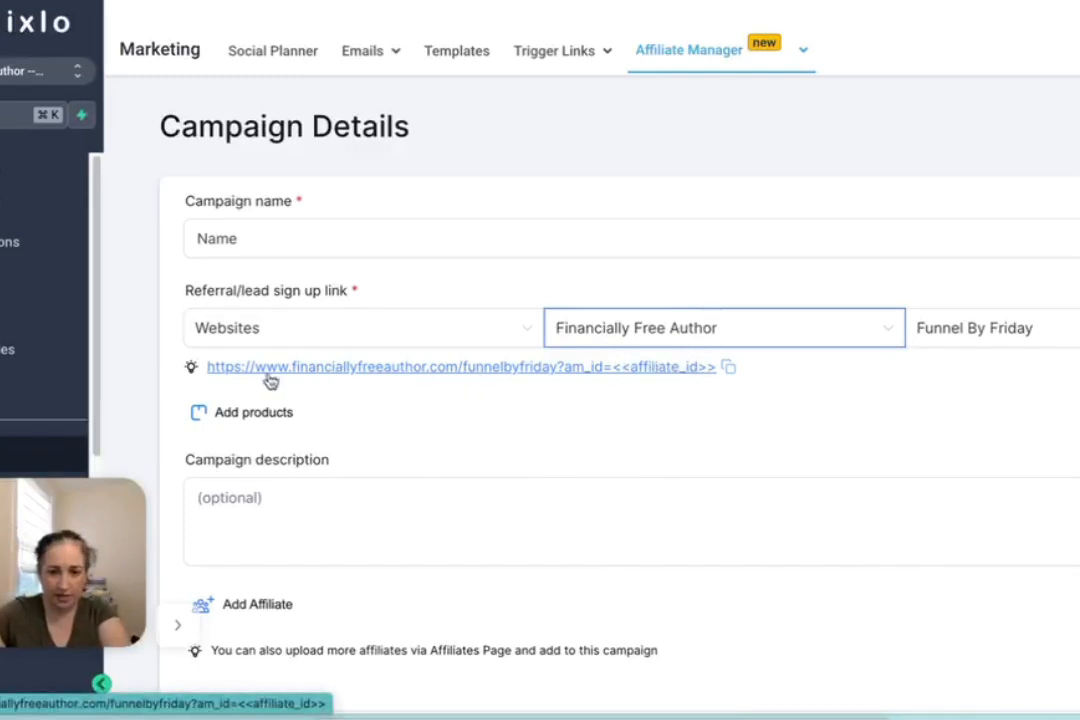
pyautogui.moveTo(244, 442)
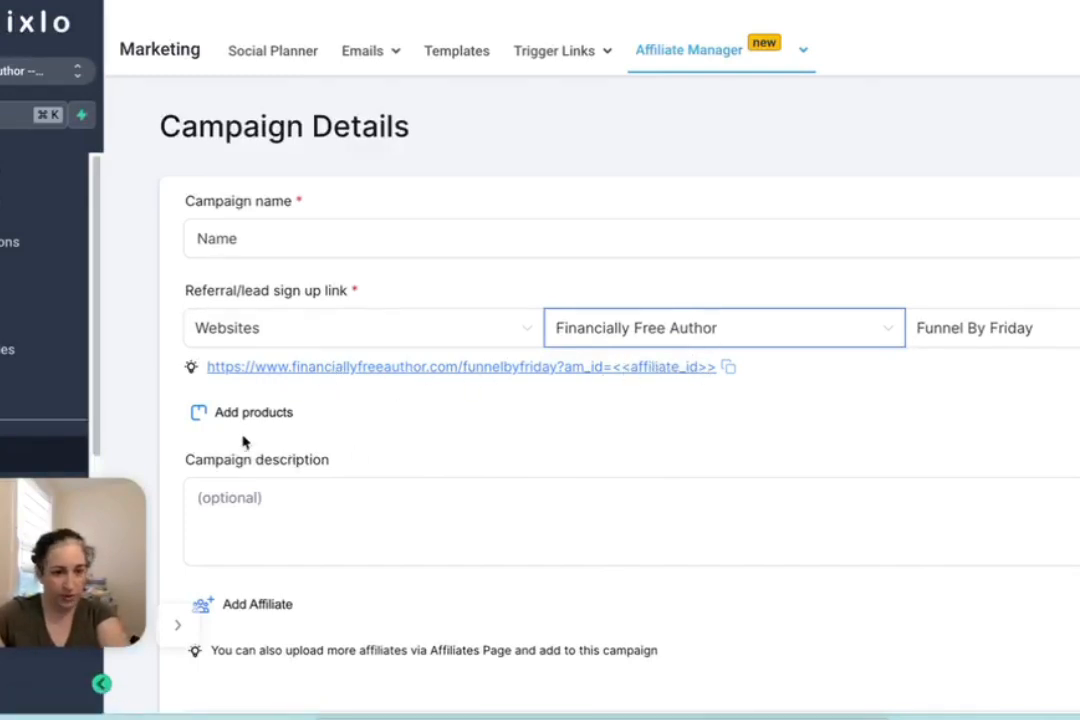
pyautogui.click(253, 412)
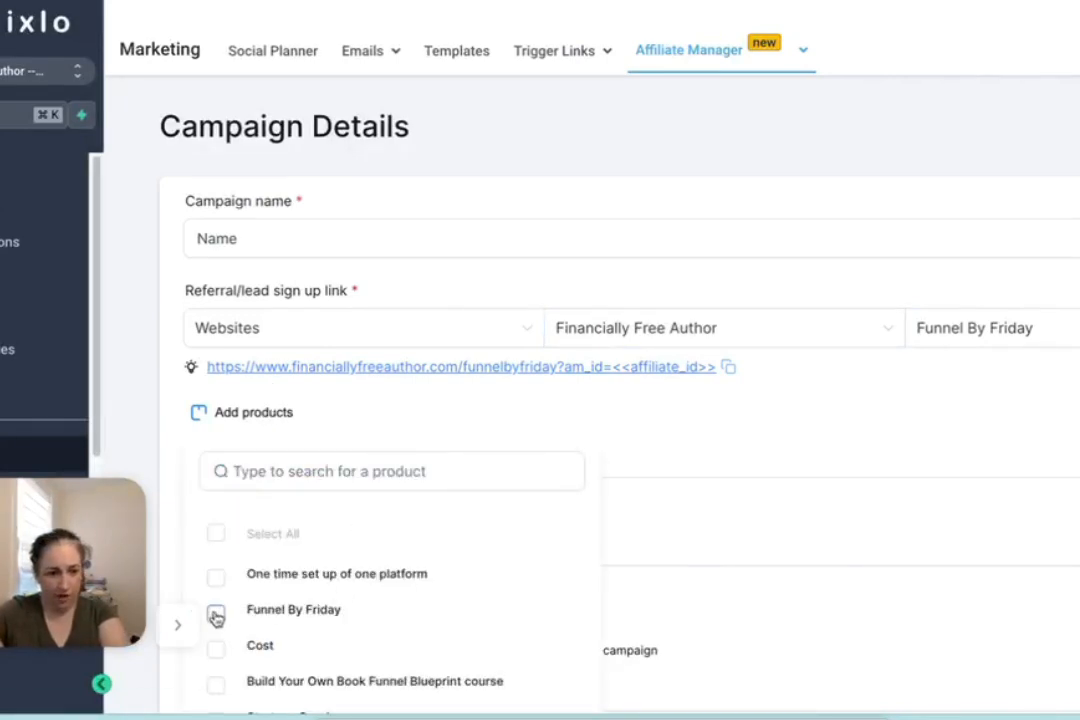
pyautogui.click(216, 609)
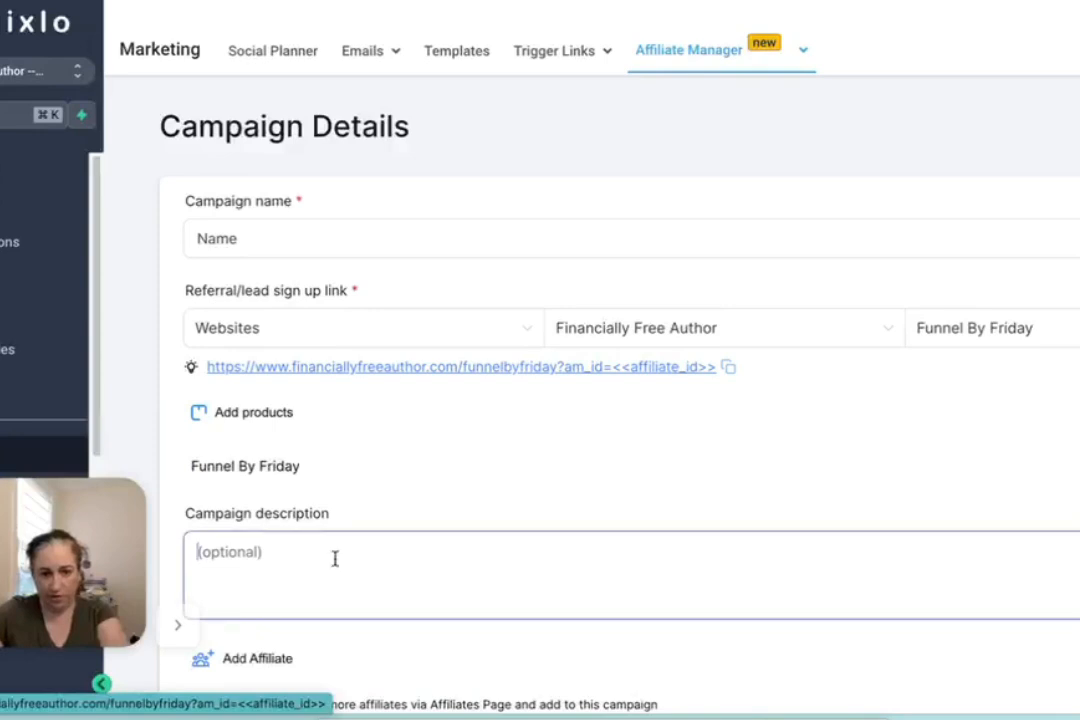
# Set the campaign's pay-out frequency to Pay - 15
pyautogui.scroll(-3)
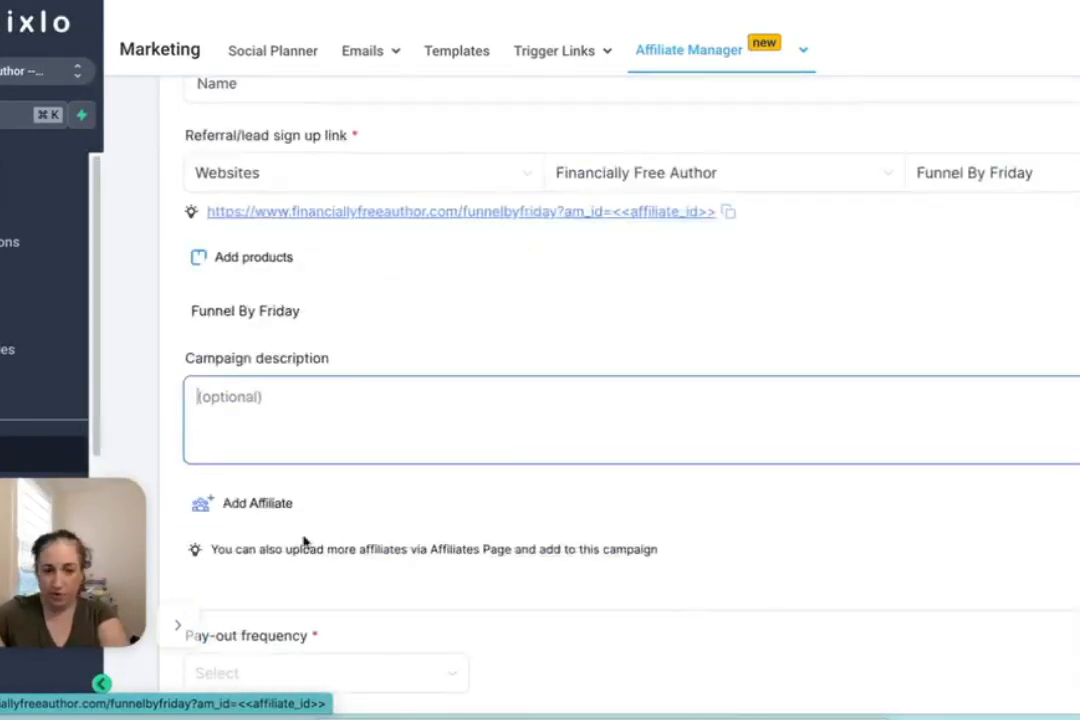
pyautogui.scroll(-3)
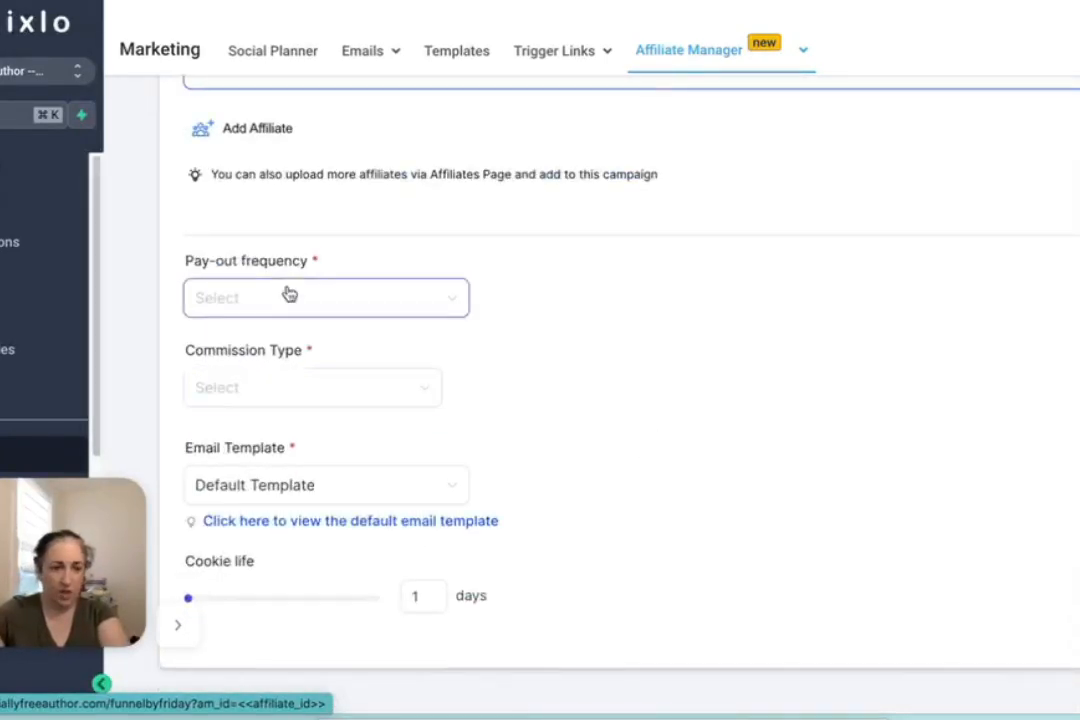
pyautogui.click(326, 297)
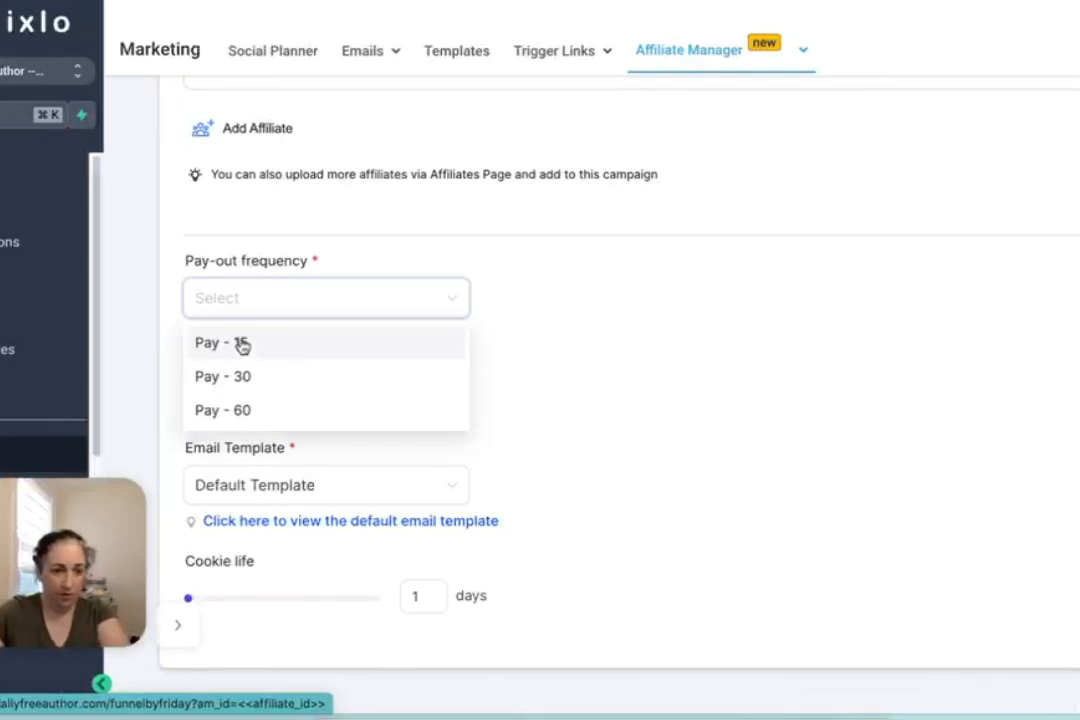
pyautogui.moveTo(261, 368)
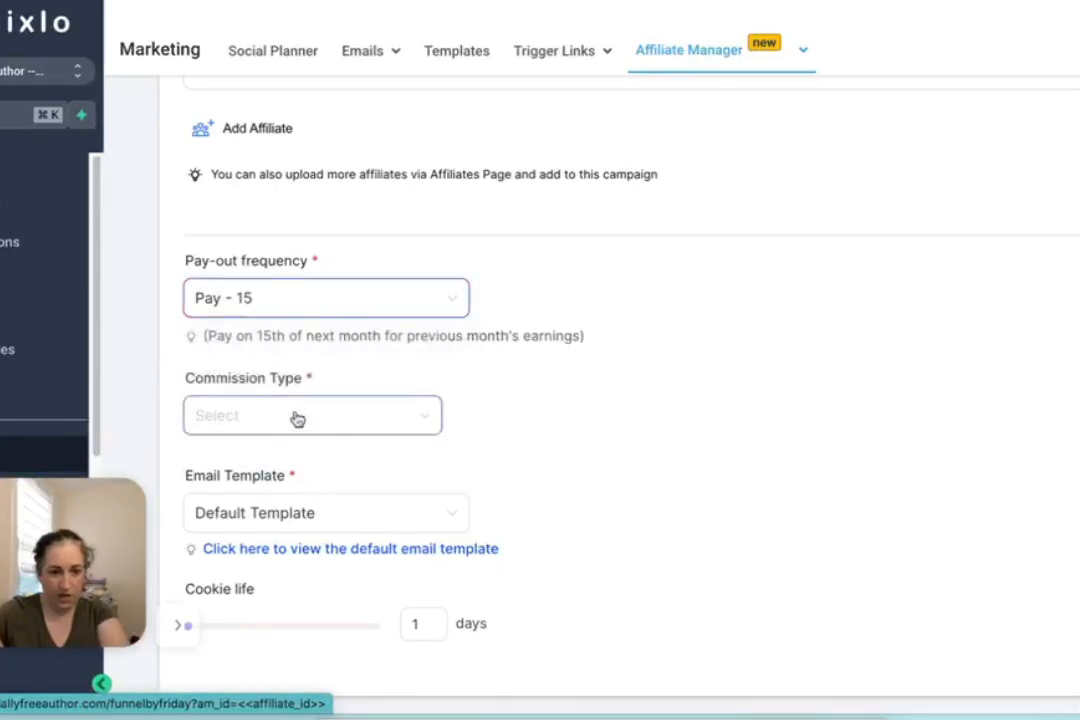
# Set the commission type to Percentage Commission with 50 offered
pyautogui.click(312, 415)
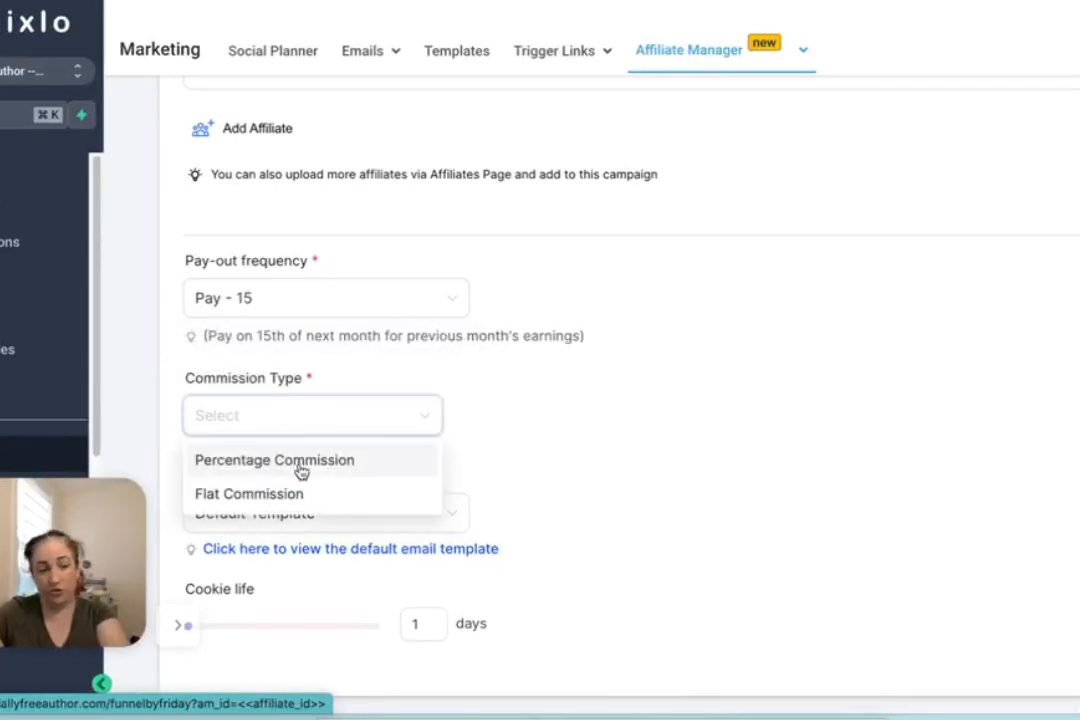
pyautogui.click(248, 493)
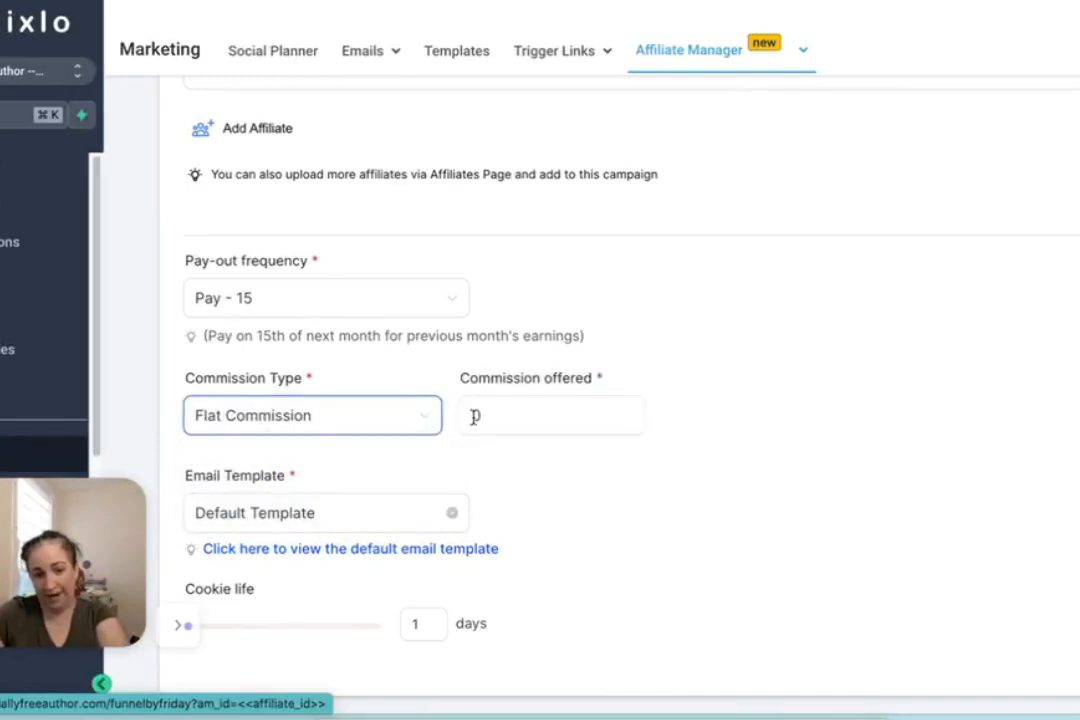
pyautogui.write('50')
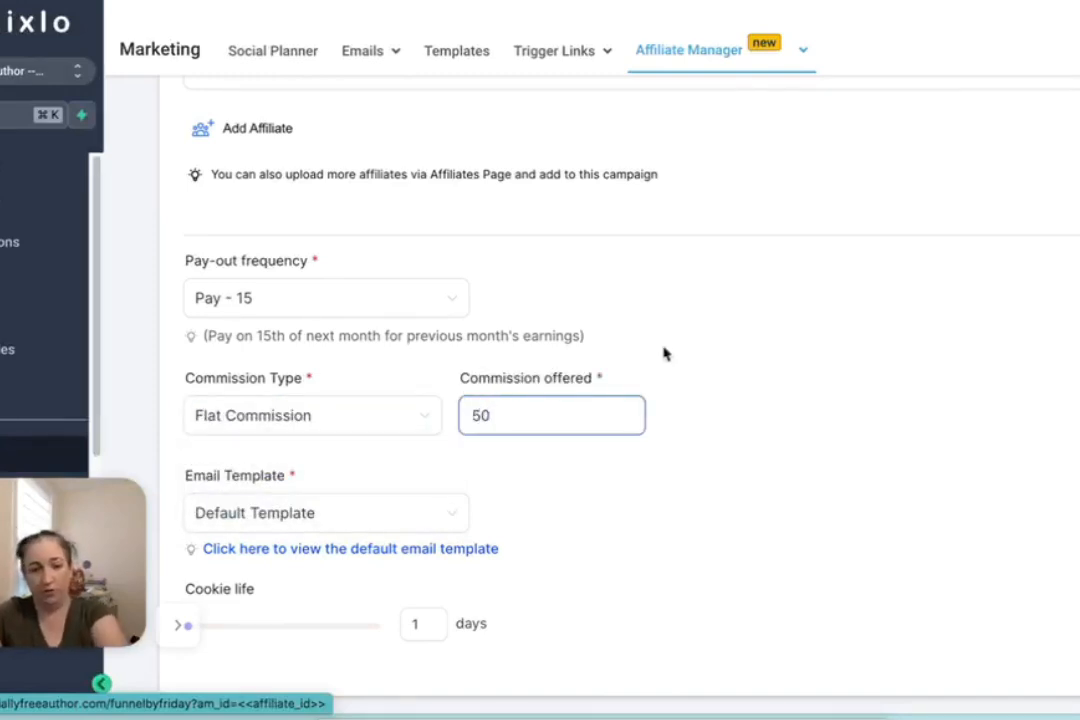
pyautogui.click(312, 415)
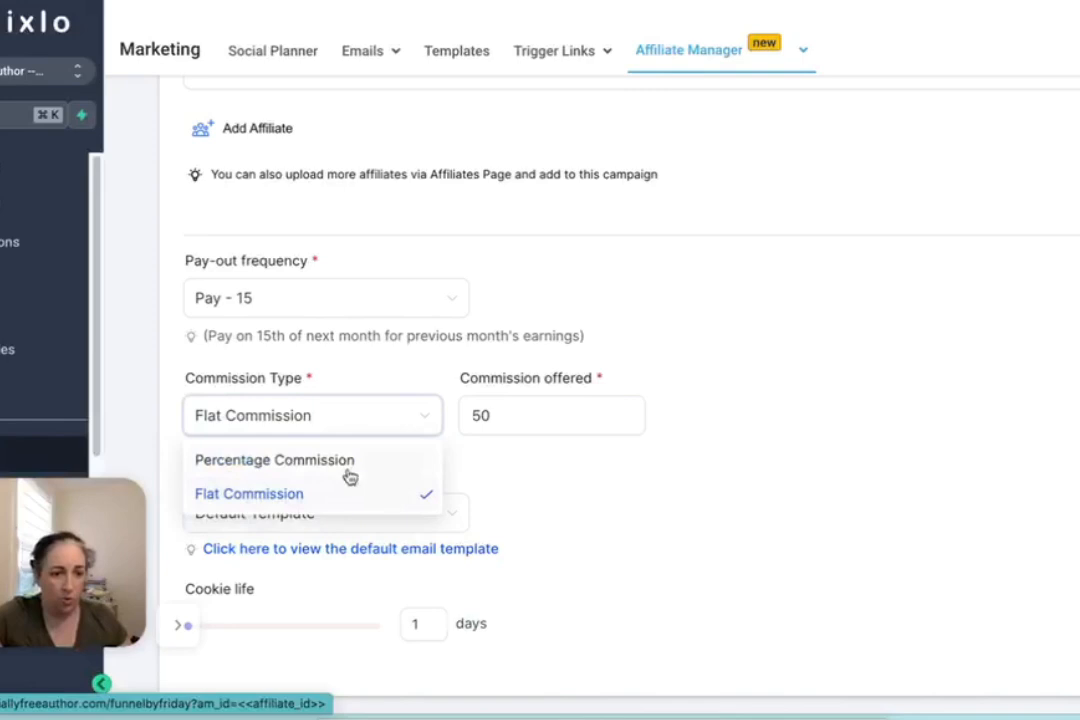
pyautogui.click(274, 459)
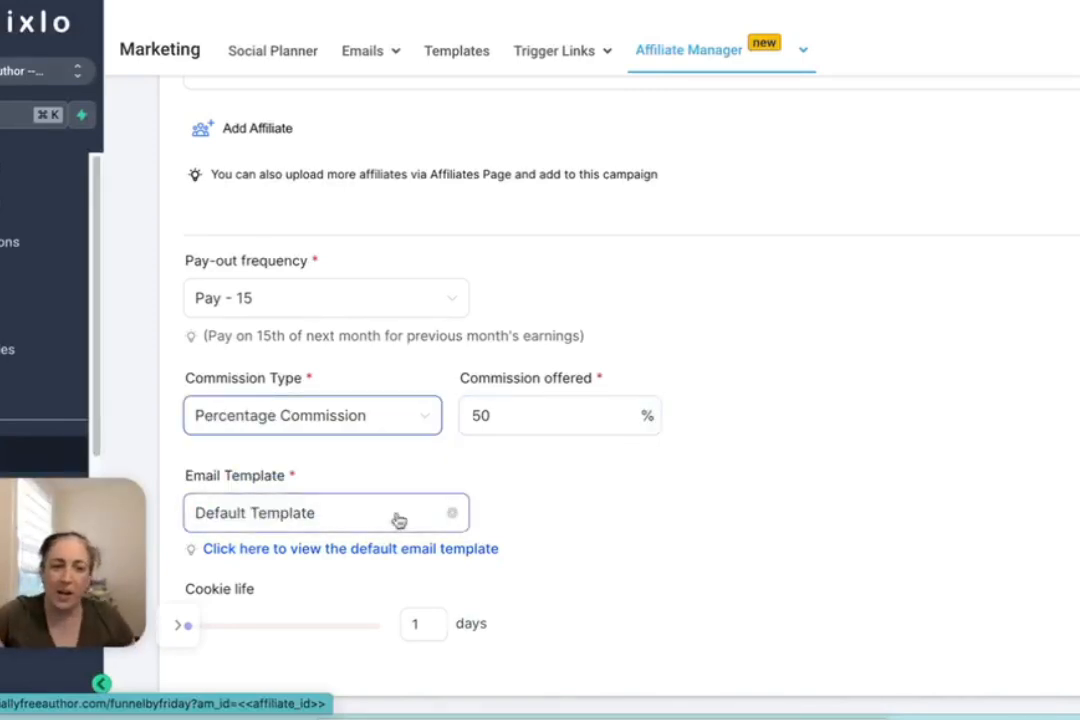
pyautogui.click(325, 512)
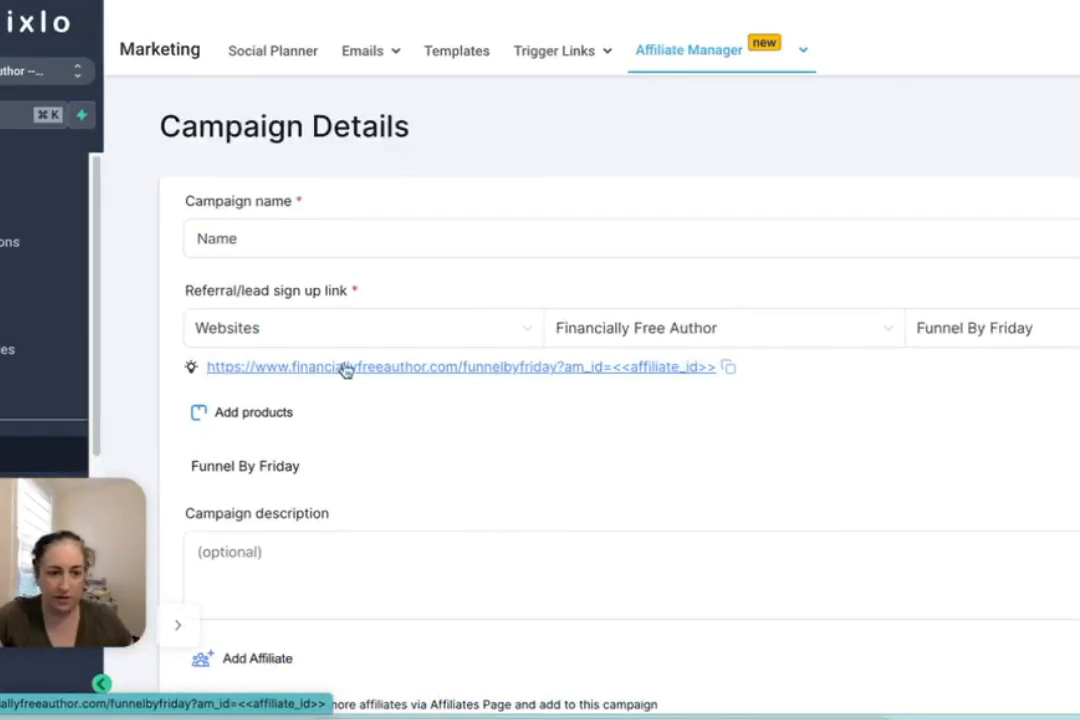
pyautogui.moveTo(572, 371)
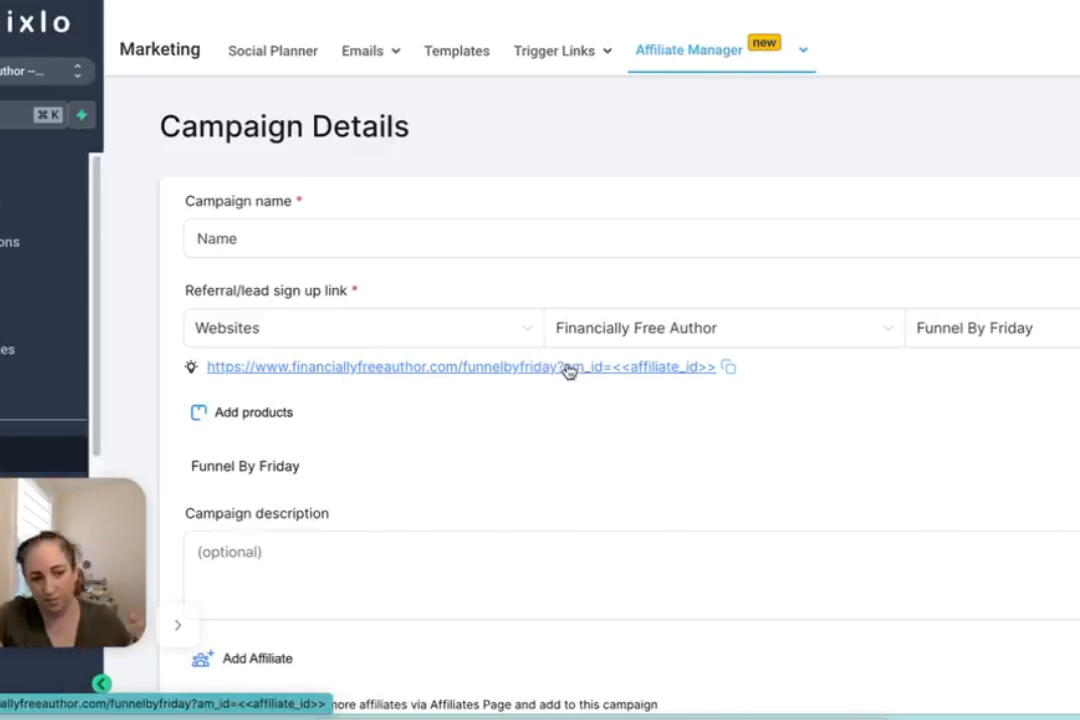
# Drag the Cookie life slider fully right so the days box reads 365
pyautogui.scroll(-3)
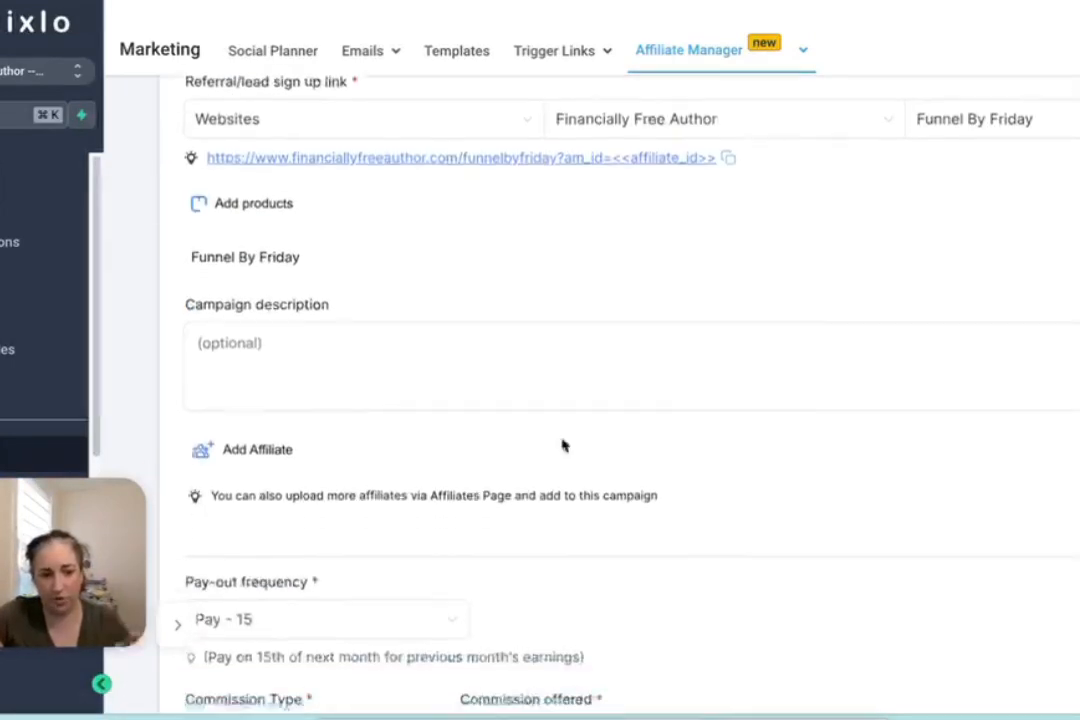
pyautogui.scroll(-3)
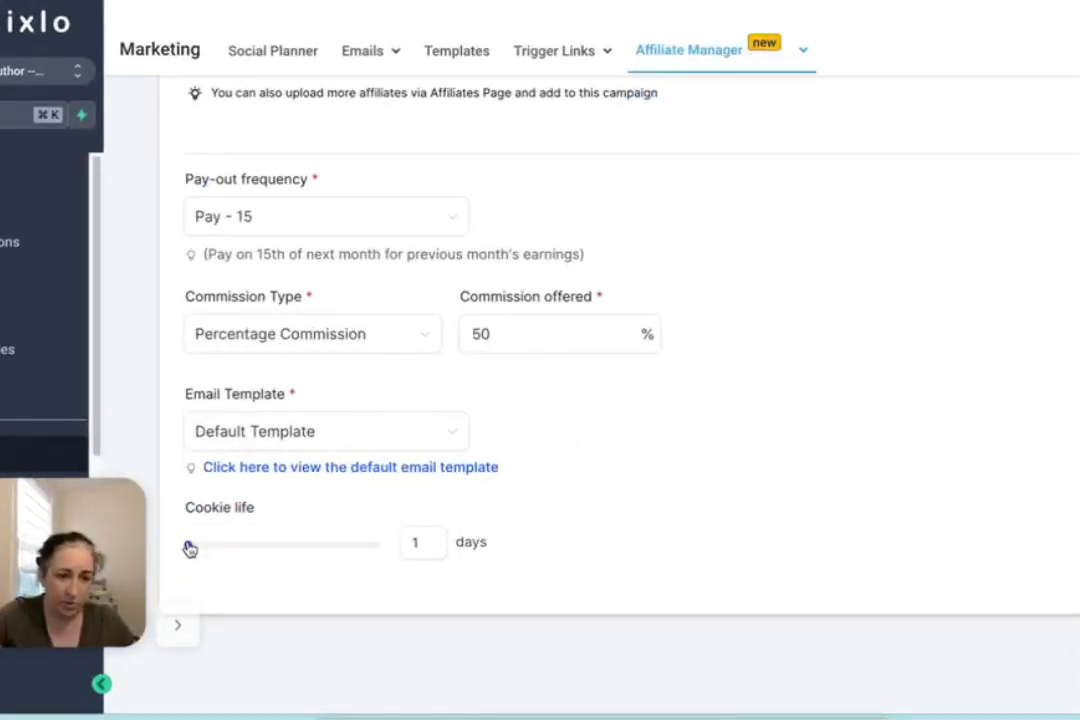
pyautogui.moveTo(191, 545); pyautogui.dragTo(380, 545)
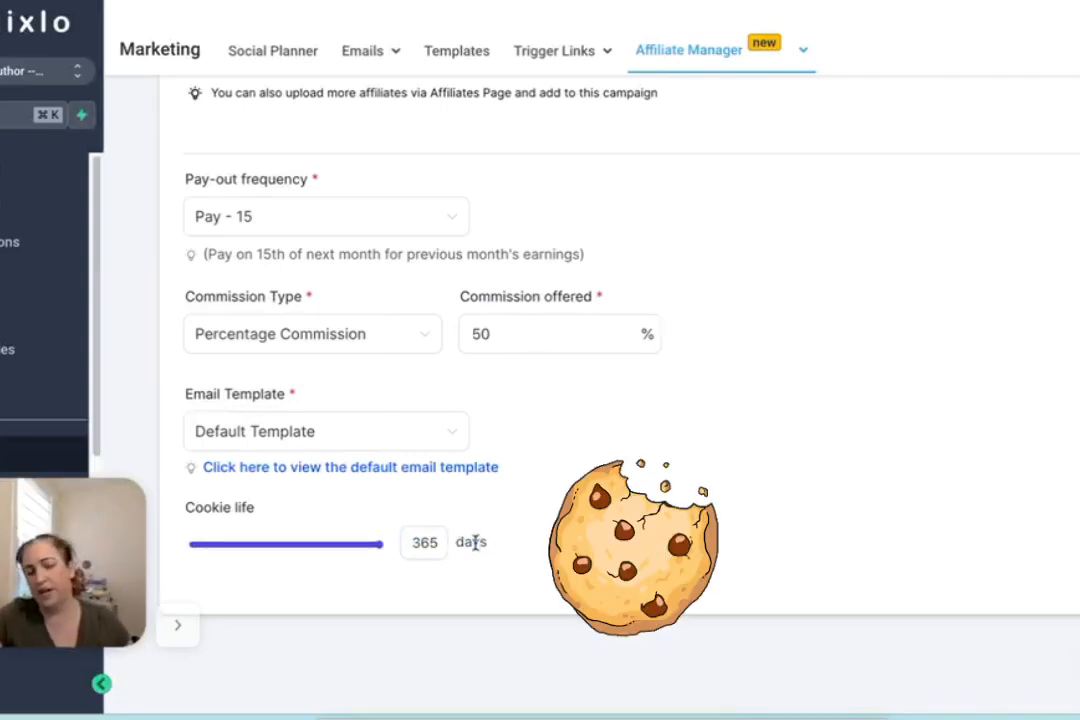
pyautogui.moveTo(237, 522)
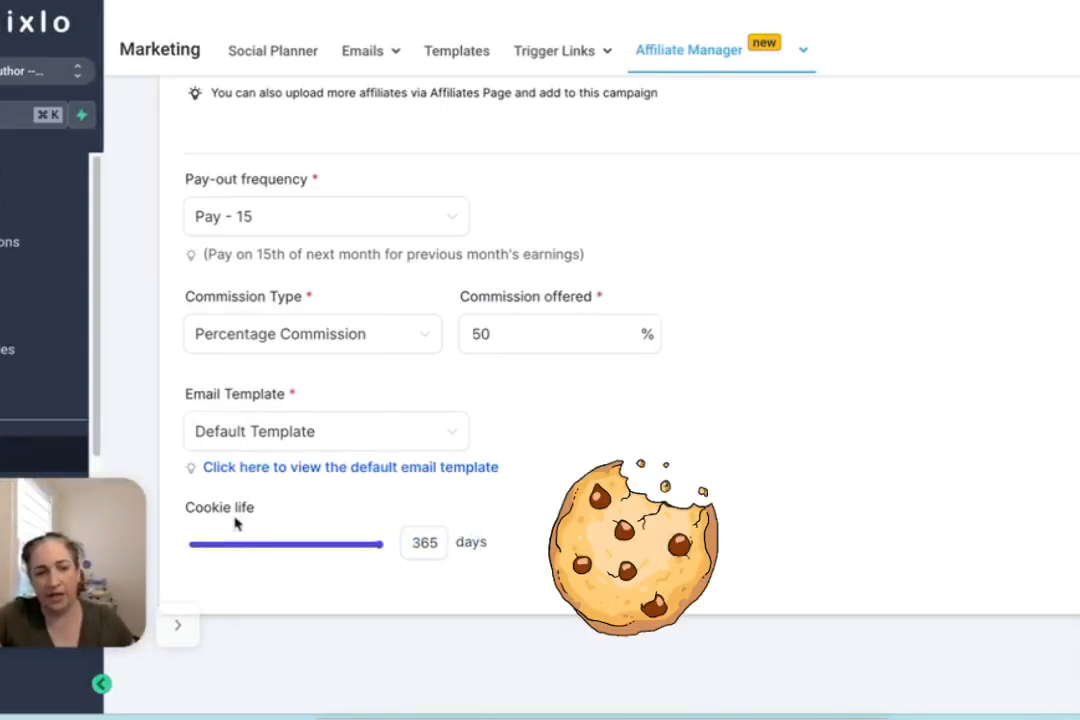
pyautogui.moveTo(360, 533)
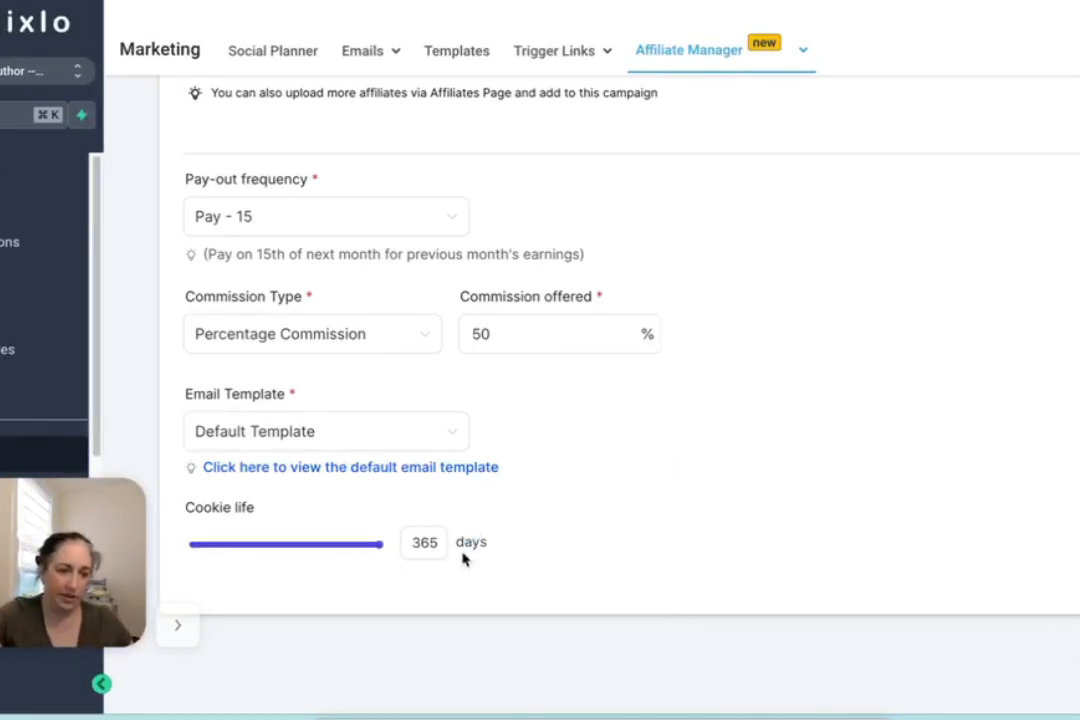
pyautogui.click(423, 542)
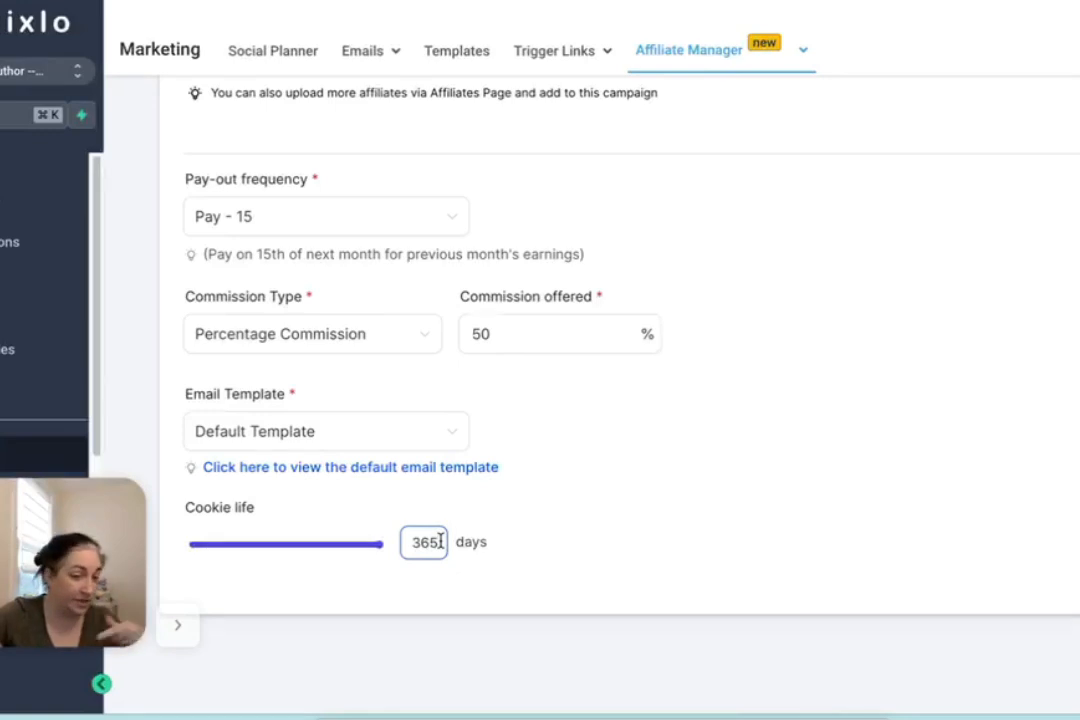
pyautogui.moveTo(517, 505)
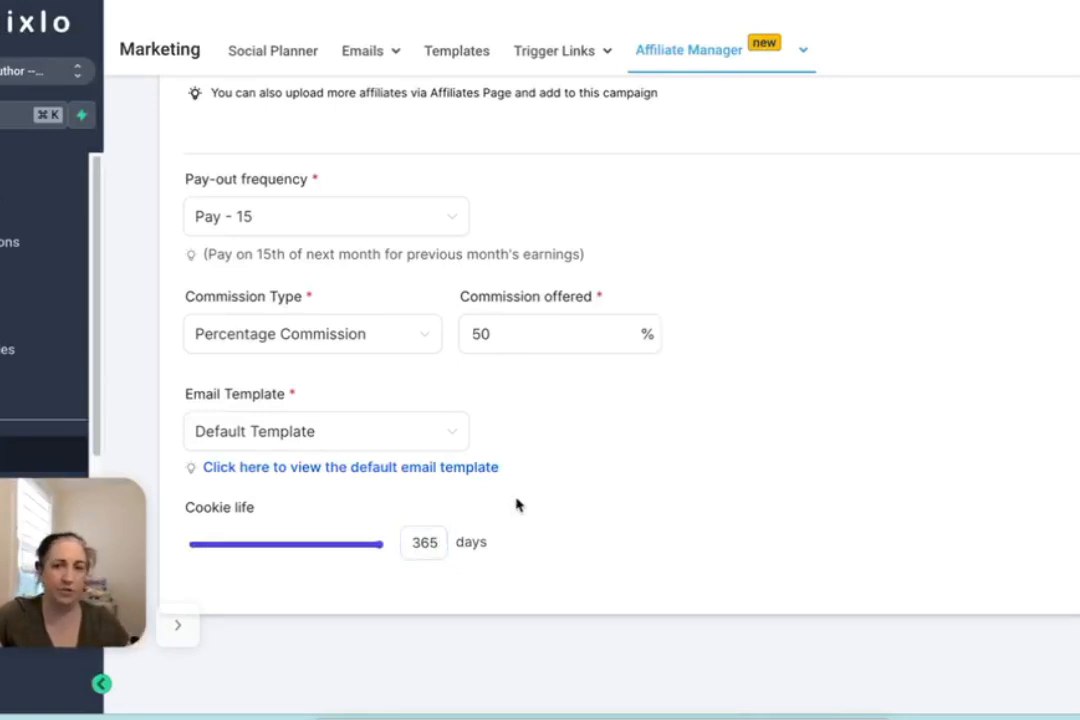
pyautogui.moveTo(515, 447)
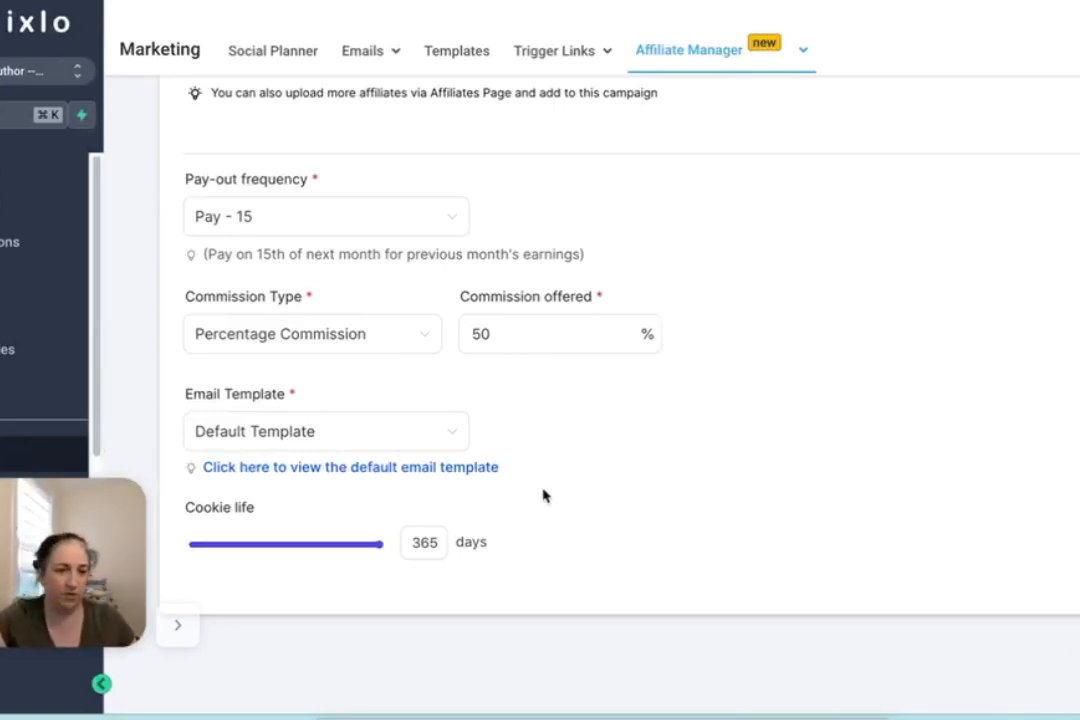
pyautogui.moveTo(575, 496)
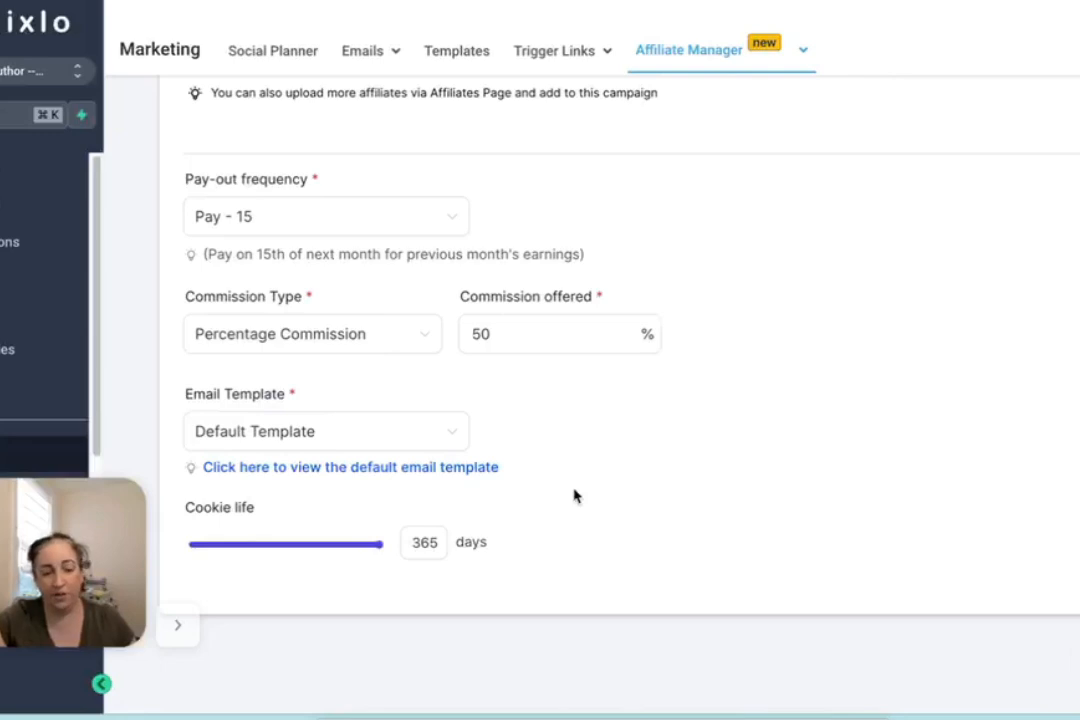
pyautogui.moveTo(393, 546)
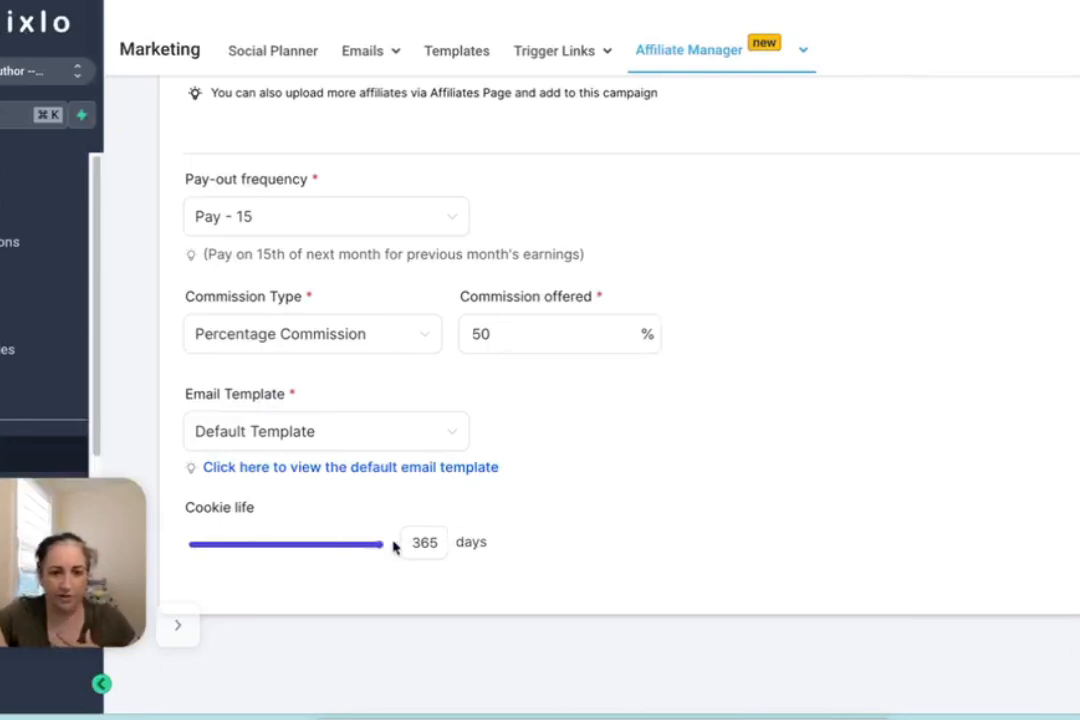
pyautogui.moveTo(660, 510)
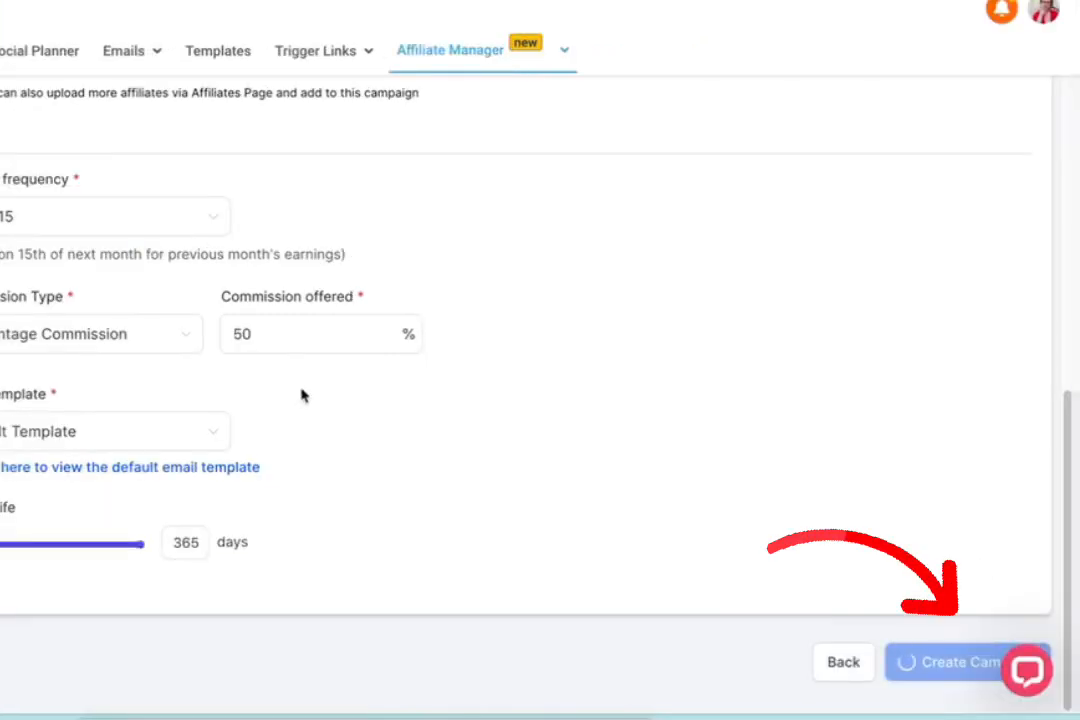
# Create the 50% commission campaign, then view the list of four affiliates
pyautogui.click(957, 662)
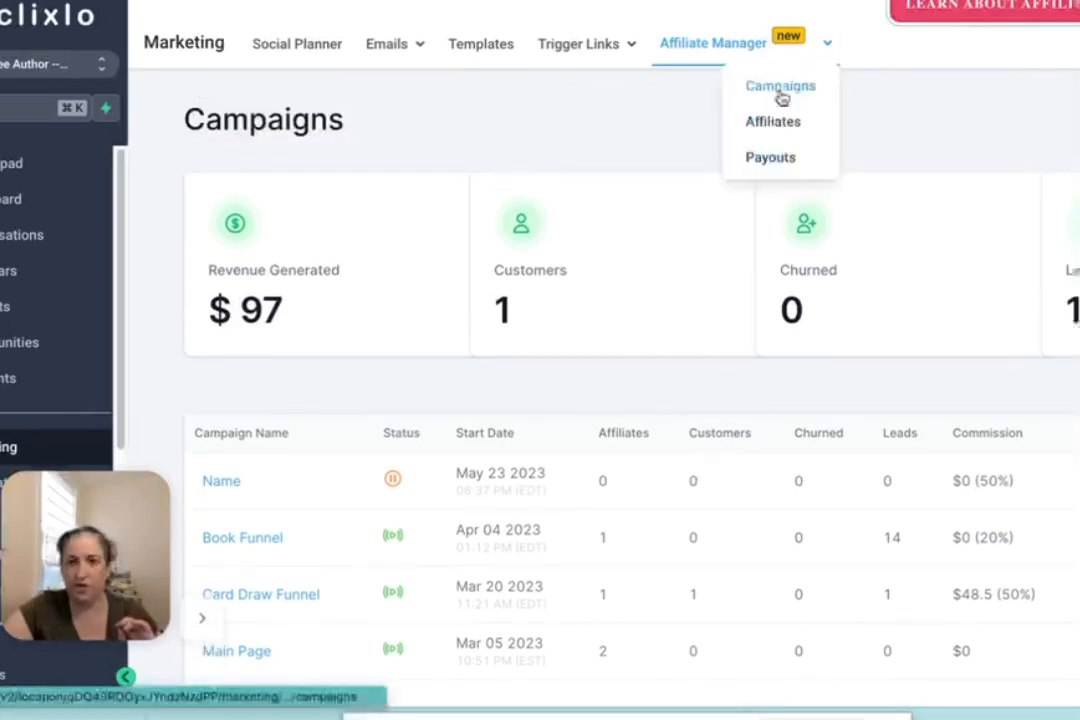
pyautogui.click(772, 121)
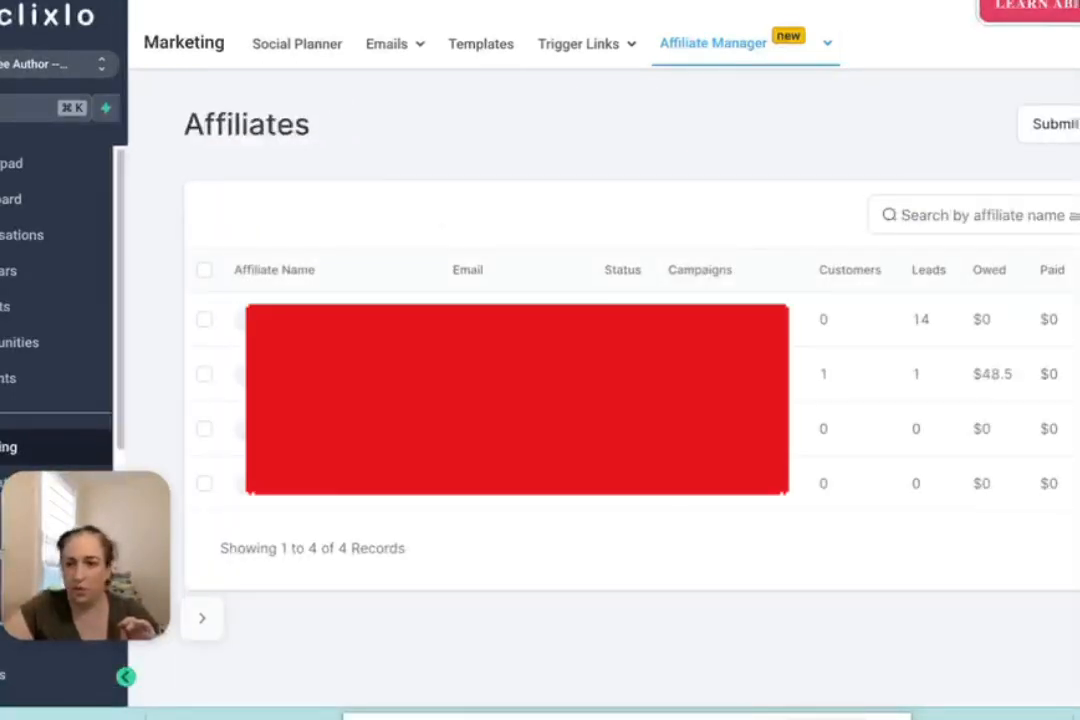
pyautogui.click(1011, 124)
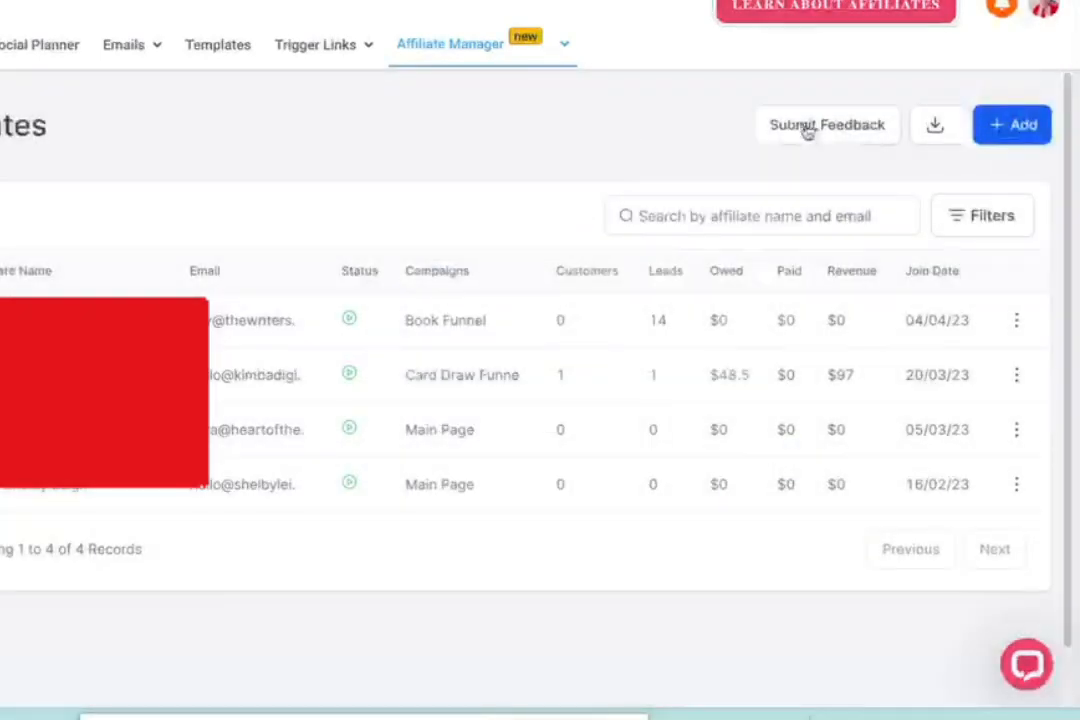
pyautogui.click(1011, 124)
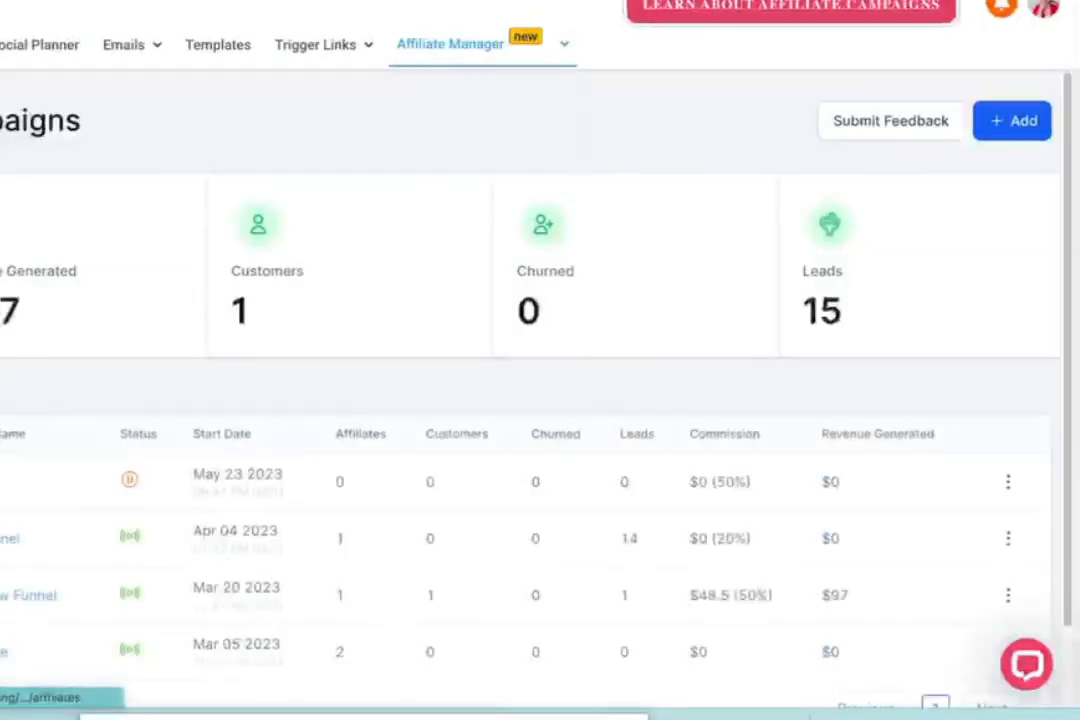
pyautogui.click(1011, 120)
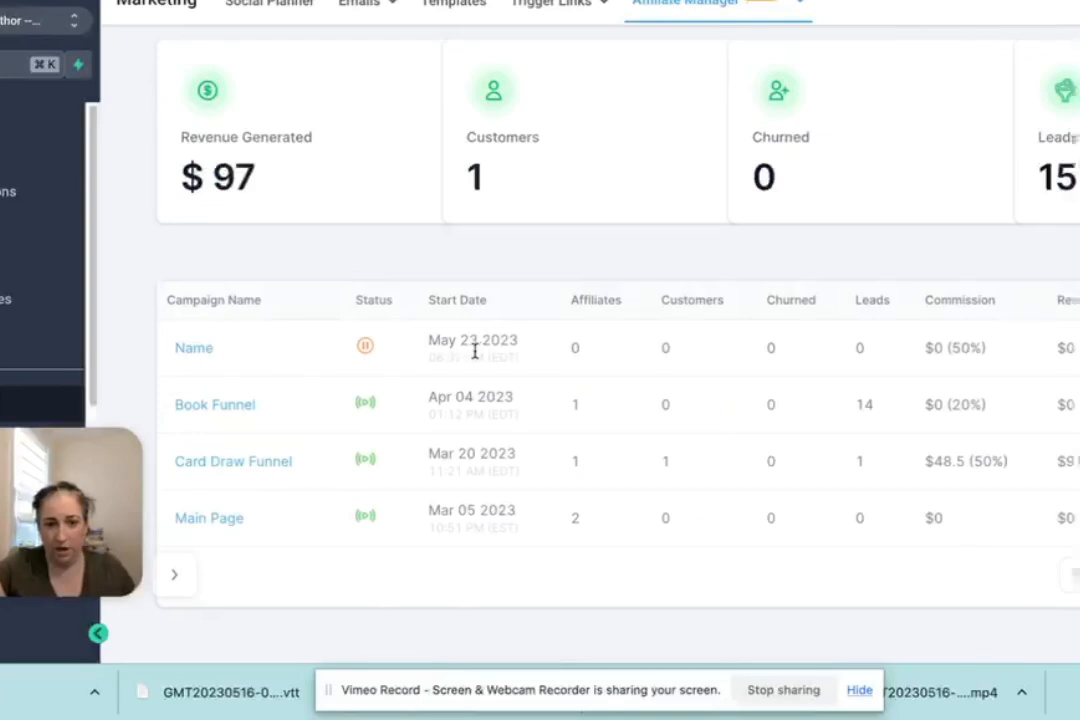
# Dismiss the needs-an-affiliate warning on the paused campaign and view Card Draw Funnel's details
pyautogui.click(365, 346)
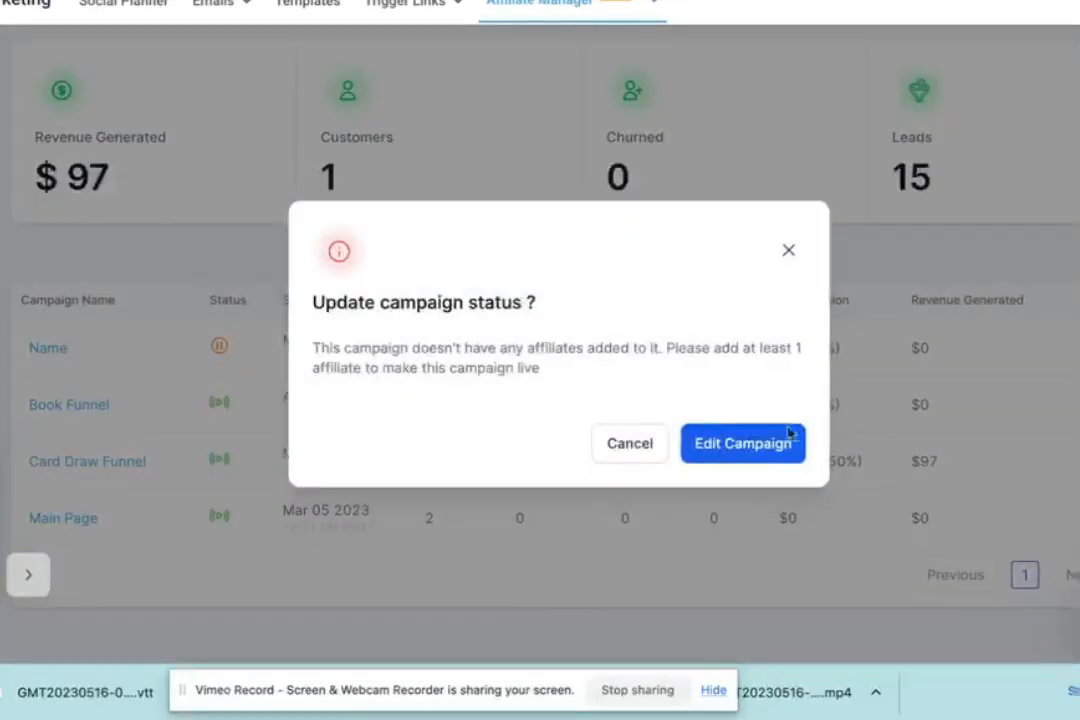
pyautogui.click(629, 443)
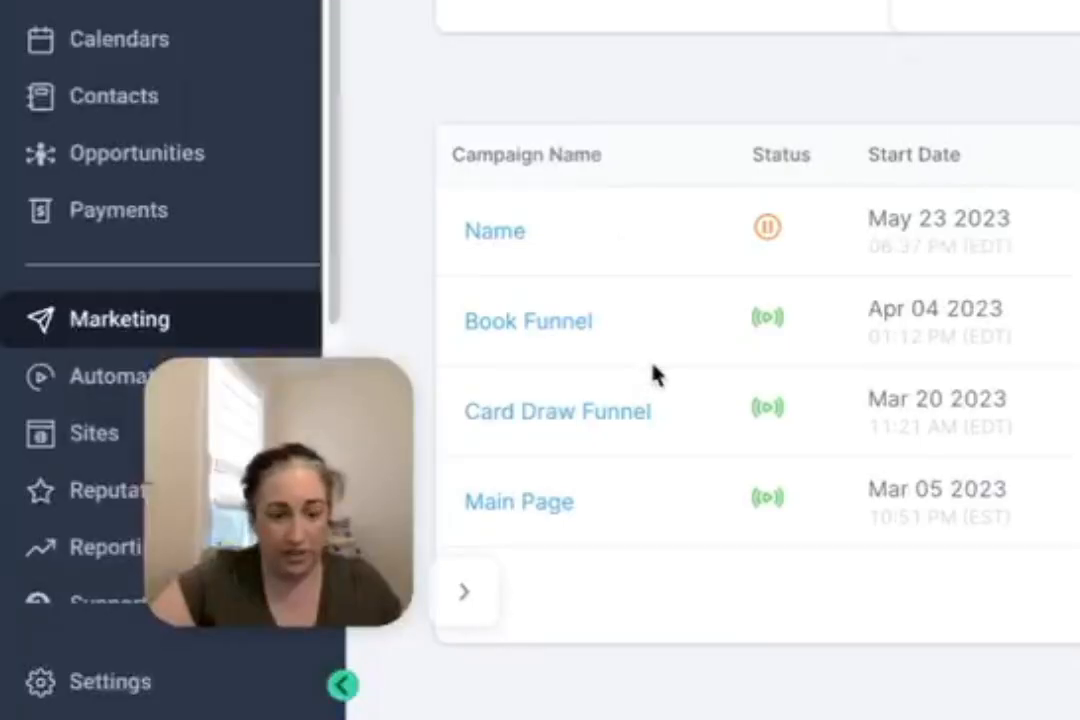
pyautogui.moveTo(545, 300)
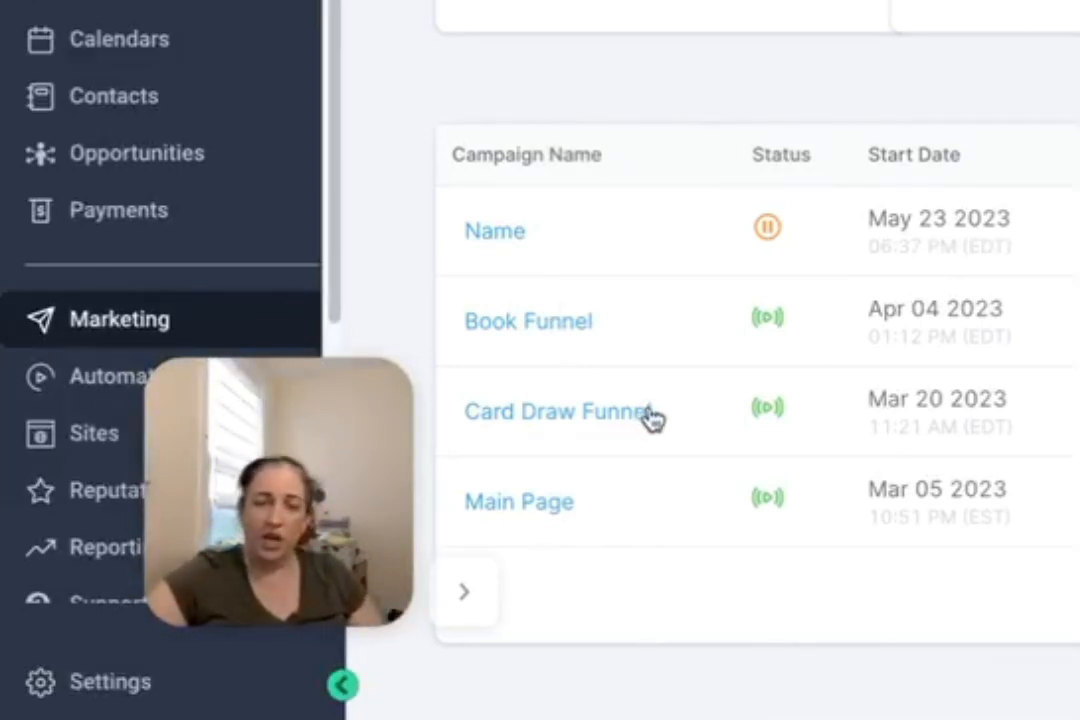
pyautogui.click(556, 411)
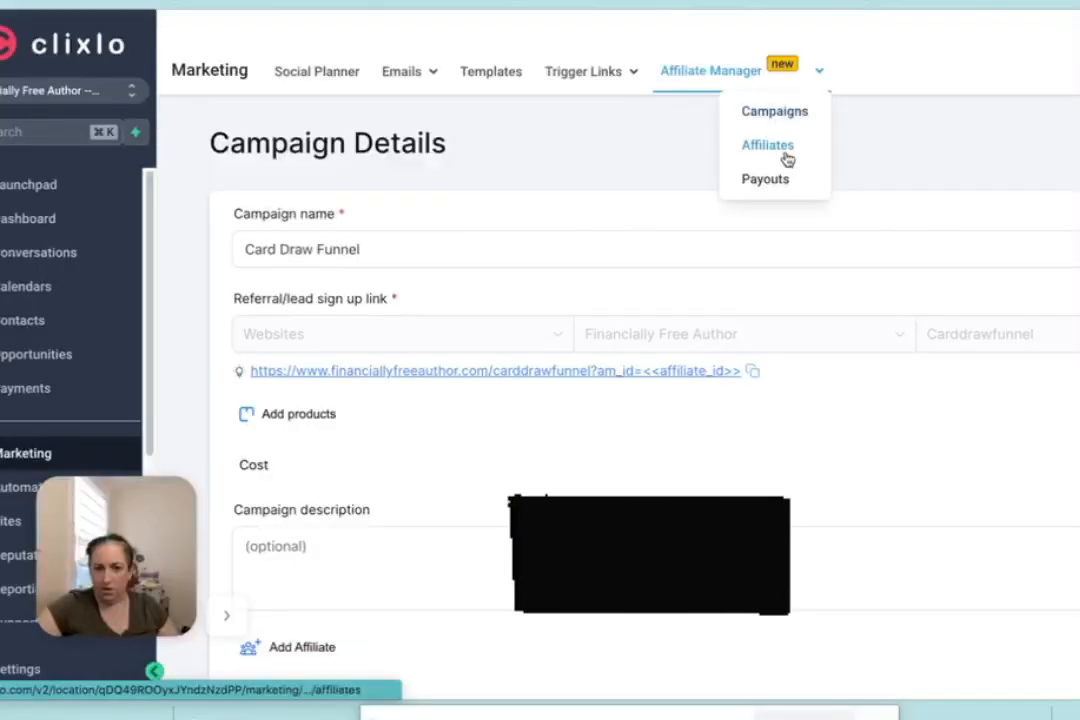
# On the Payouts page, review the Approved for Payout and Paid payouts
pyautogui.click(764, 179)
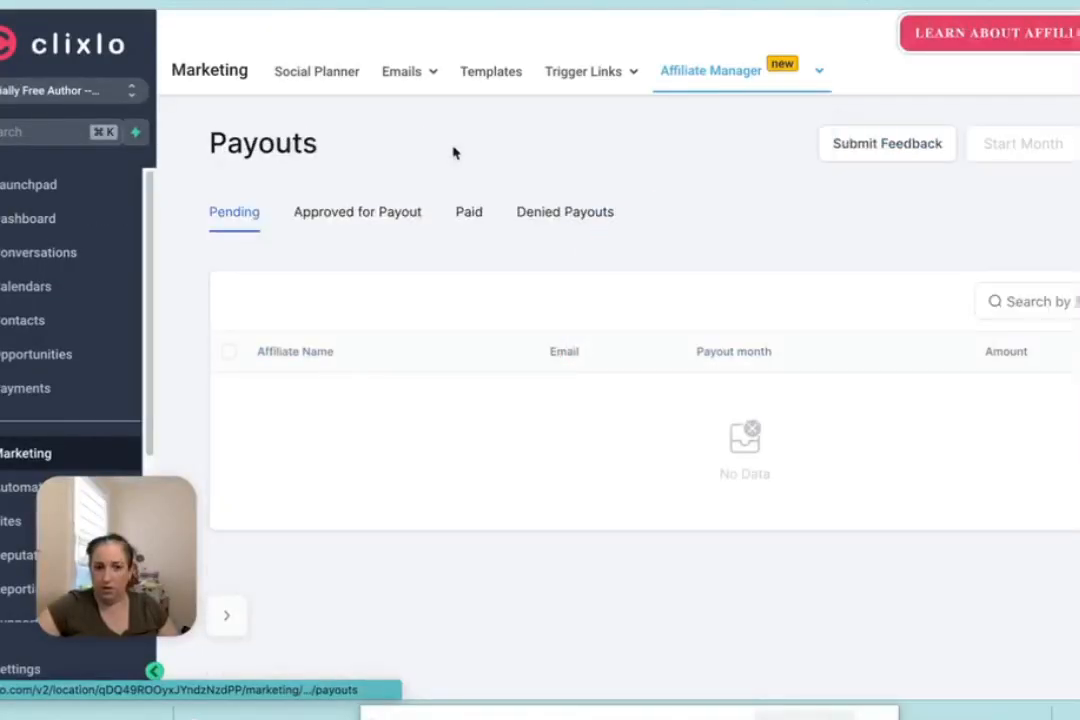
pyautogui.click(357, 212)
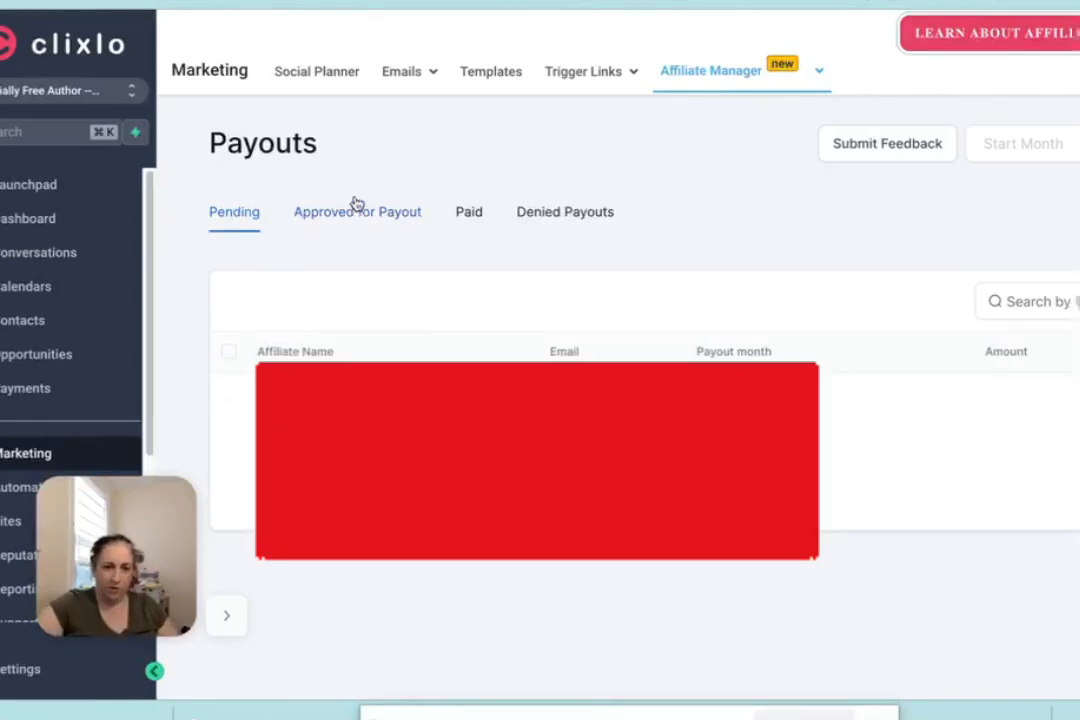
pyautogui.click(357, 211)
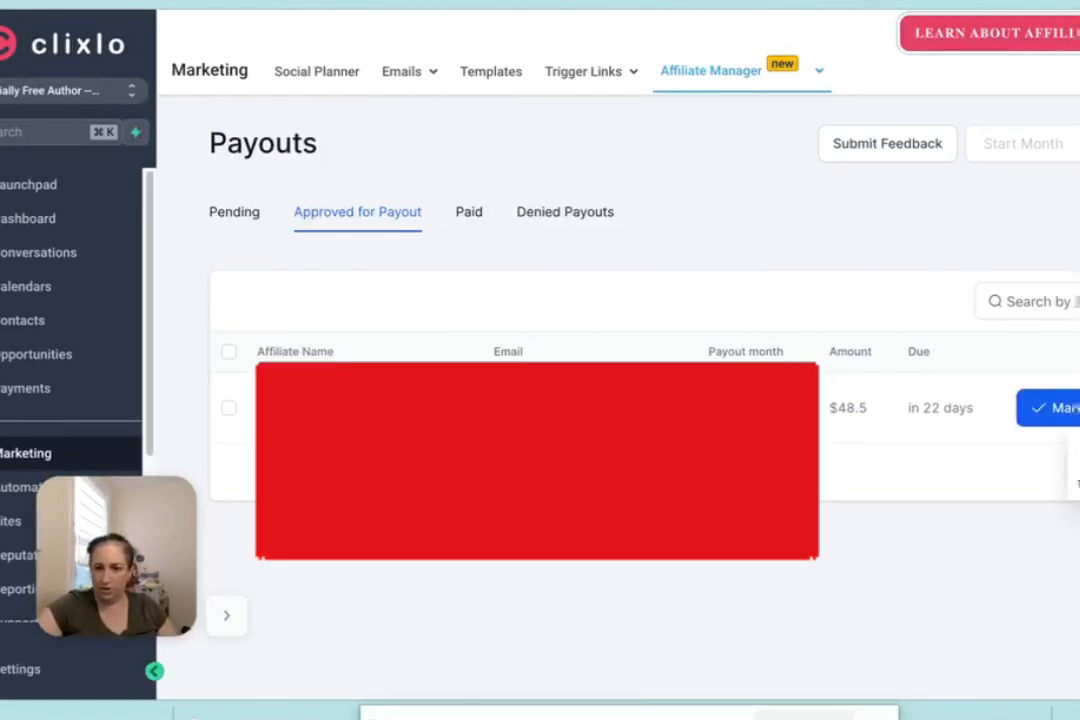
pyautogui.click(468, 212)
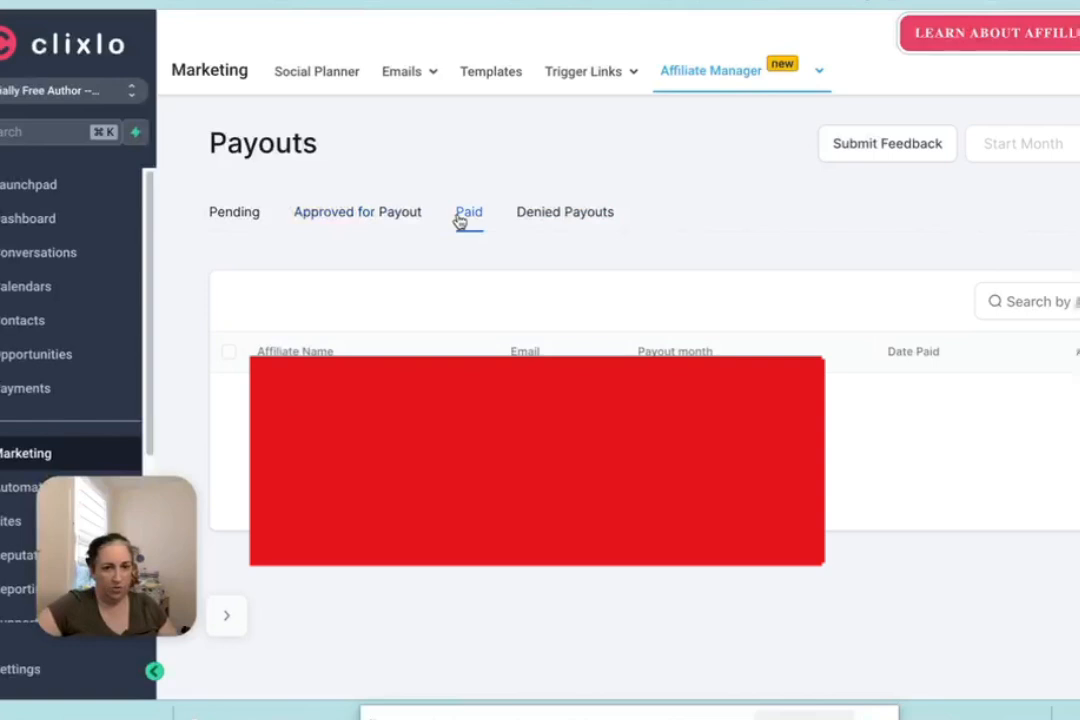